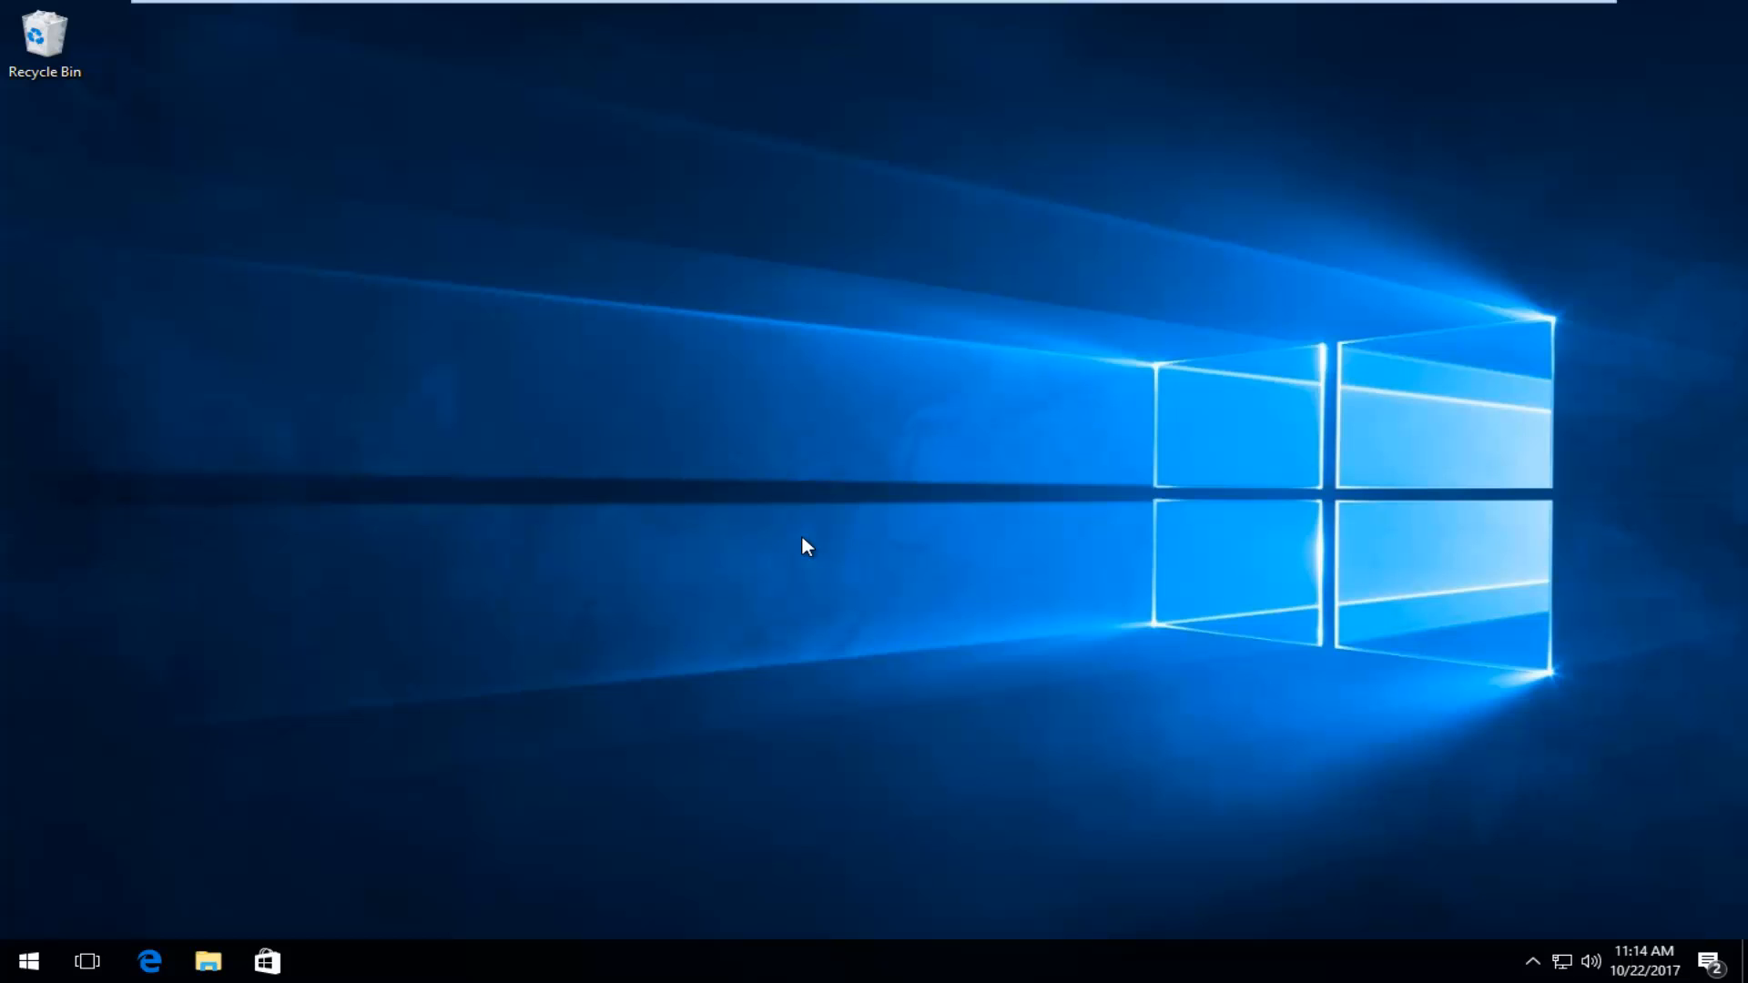
pyautogui.moveTo(100, 895)
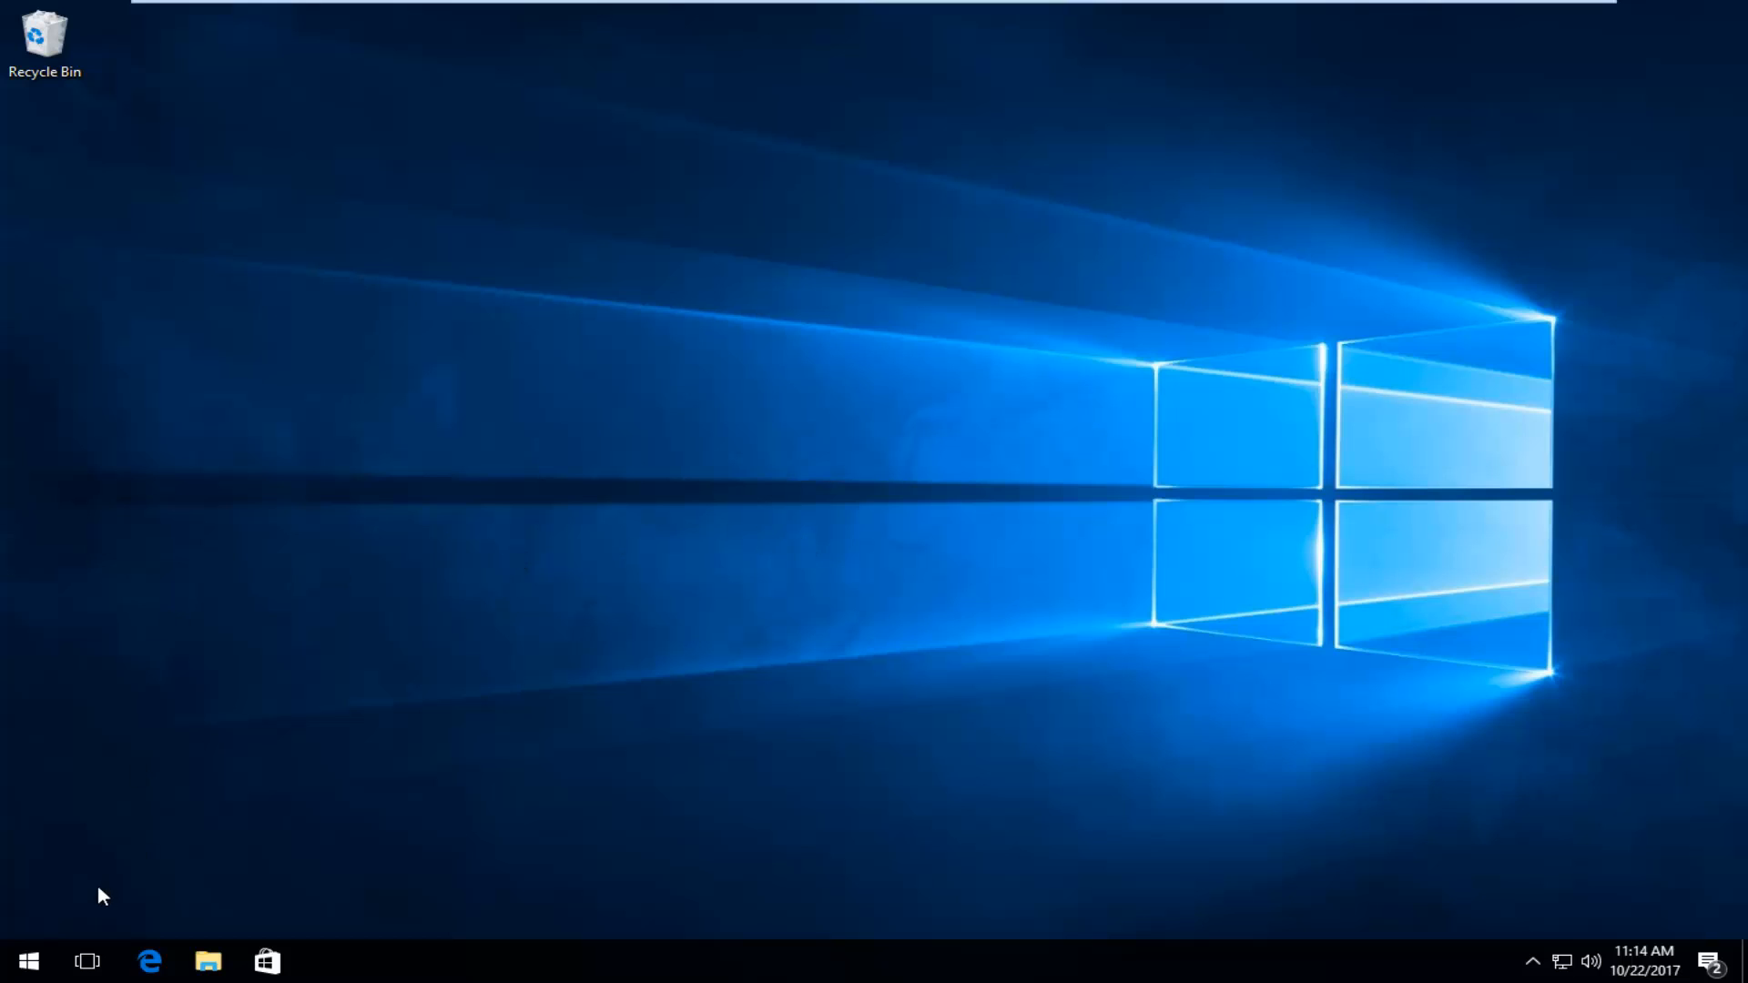
# Step: Search the Start menu for 'this pc'
pyautogui.click(28, 959)
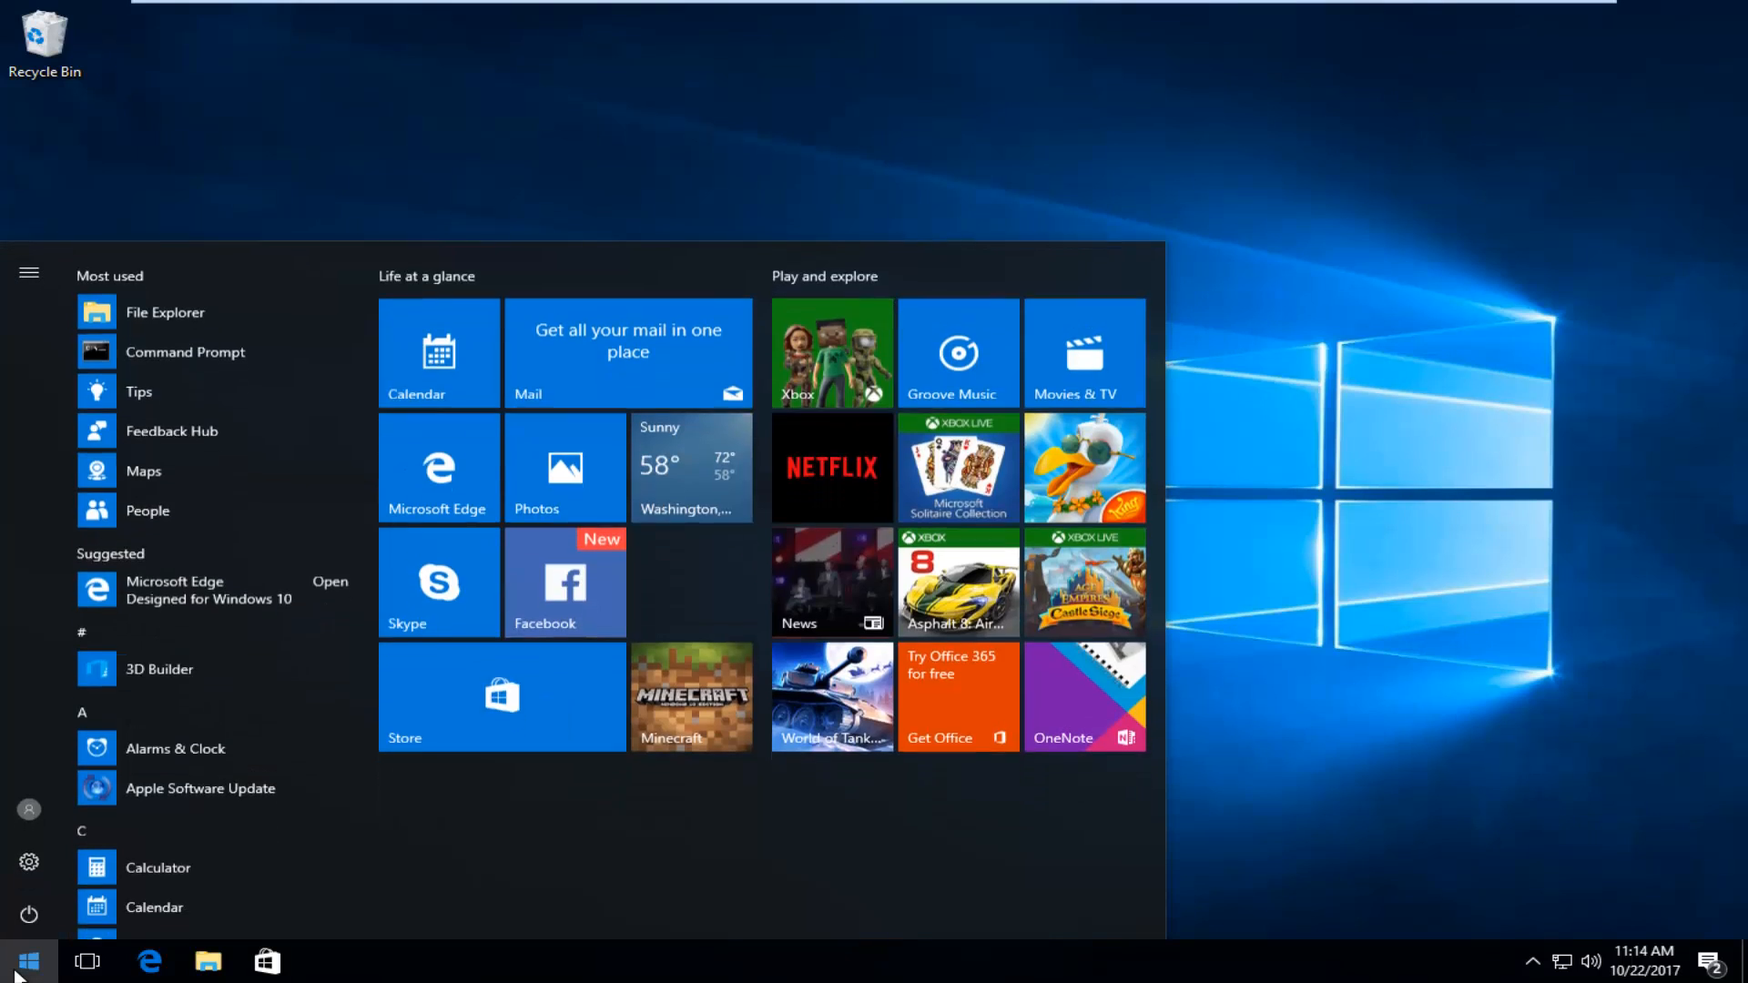
pyautogui.write('this pc')
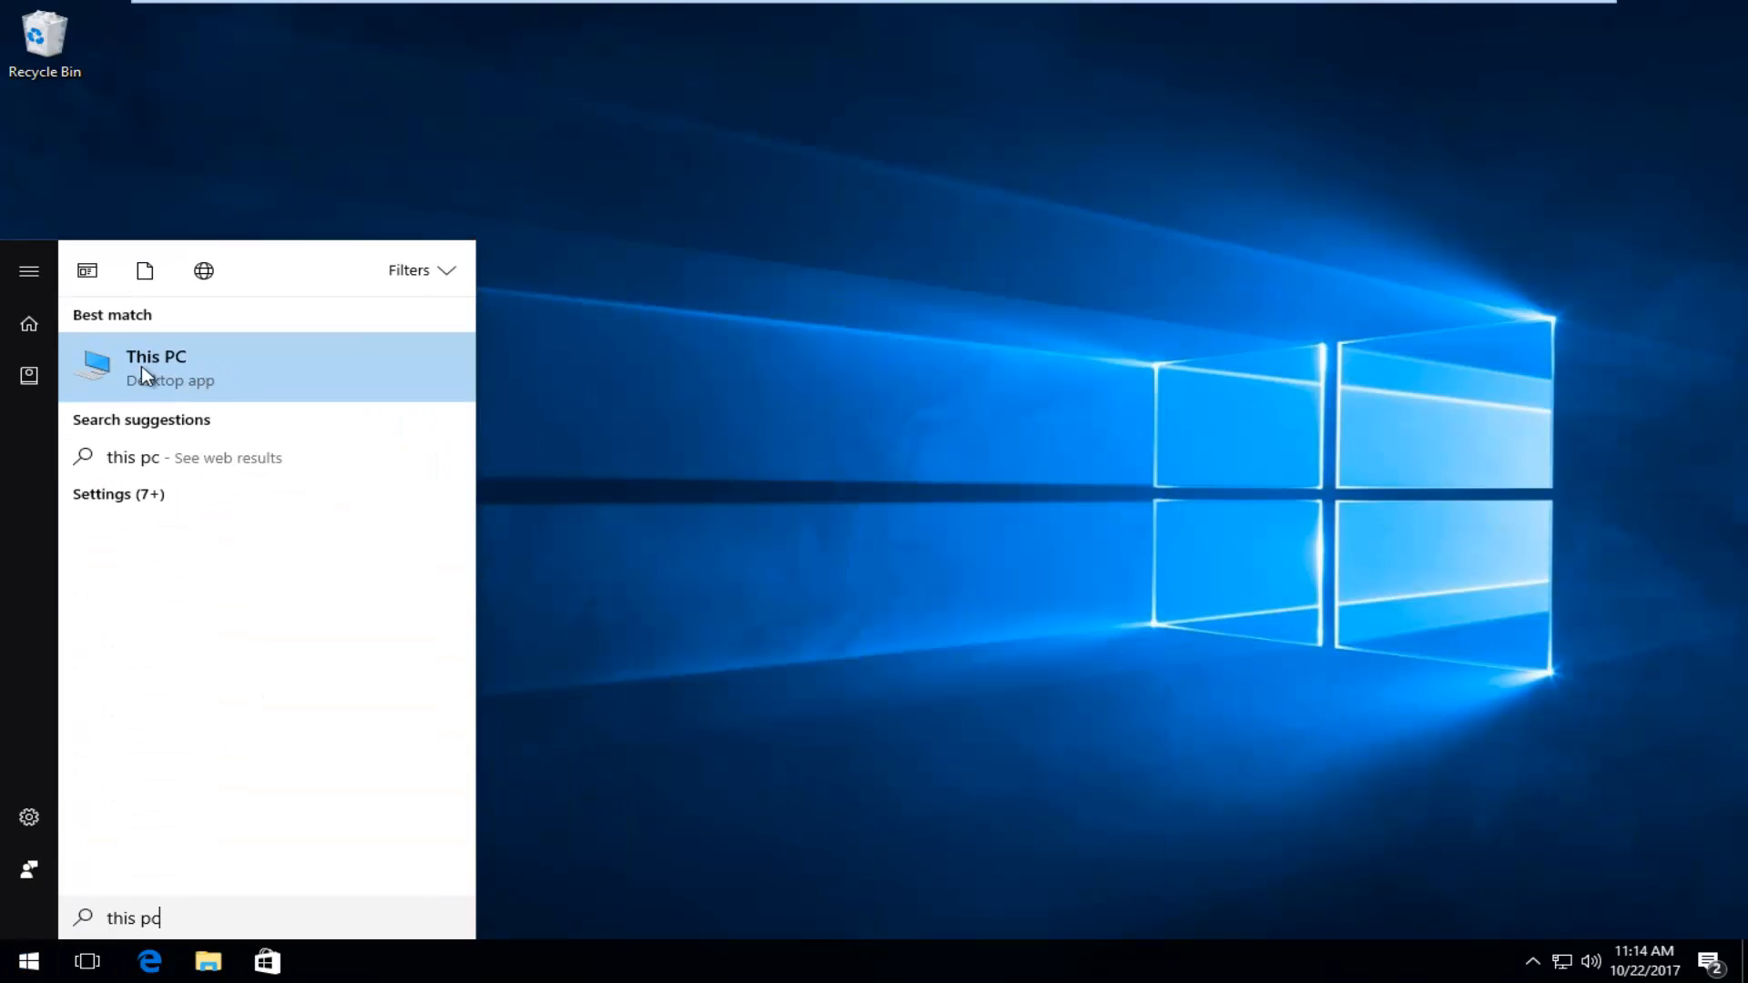
# Step: Open This PC from the search results to view the C: drive
pyautogui.click(156, 368)
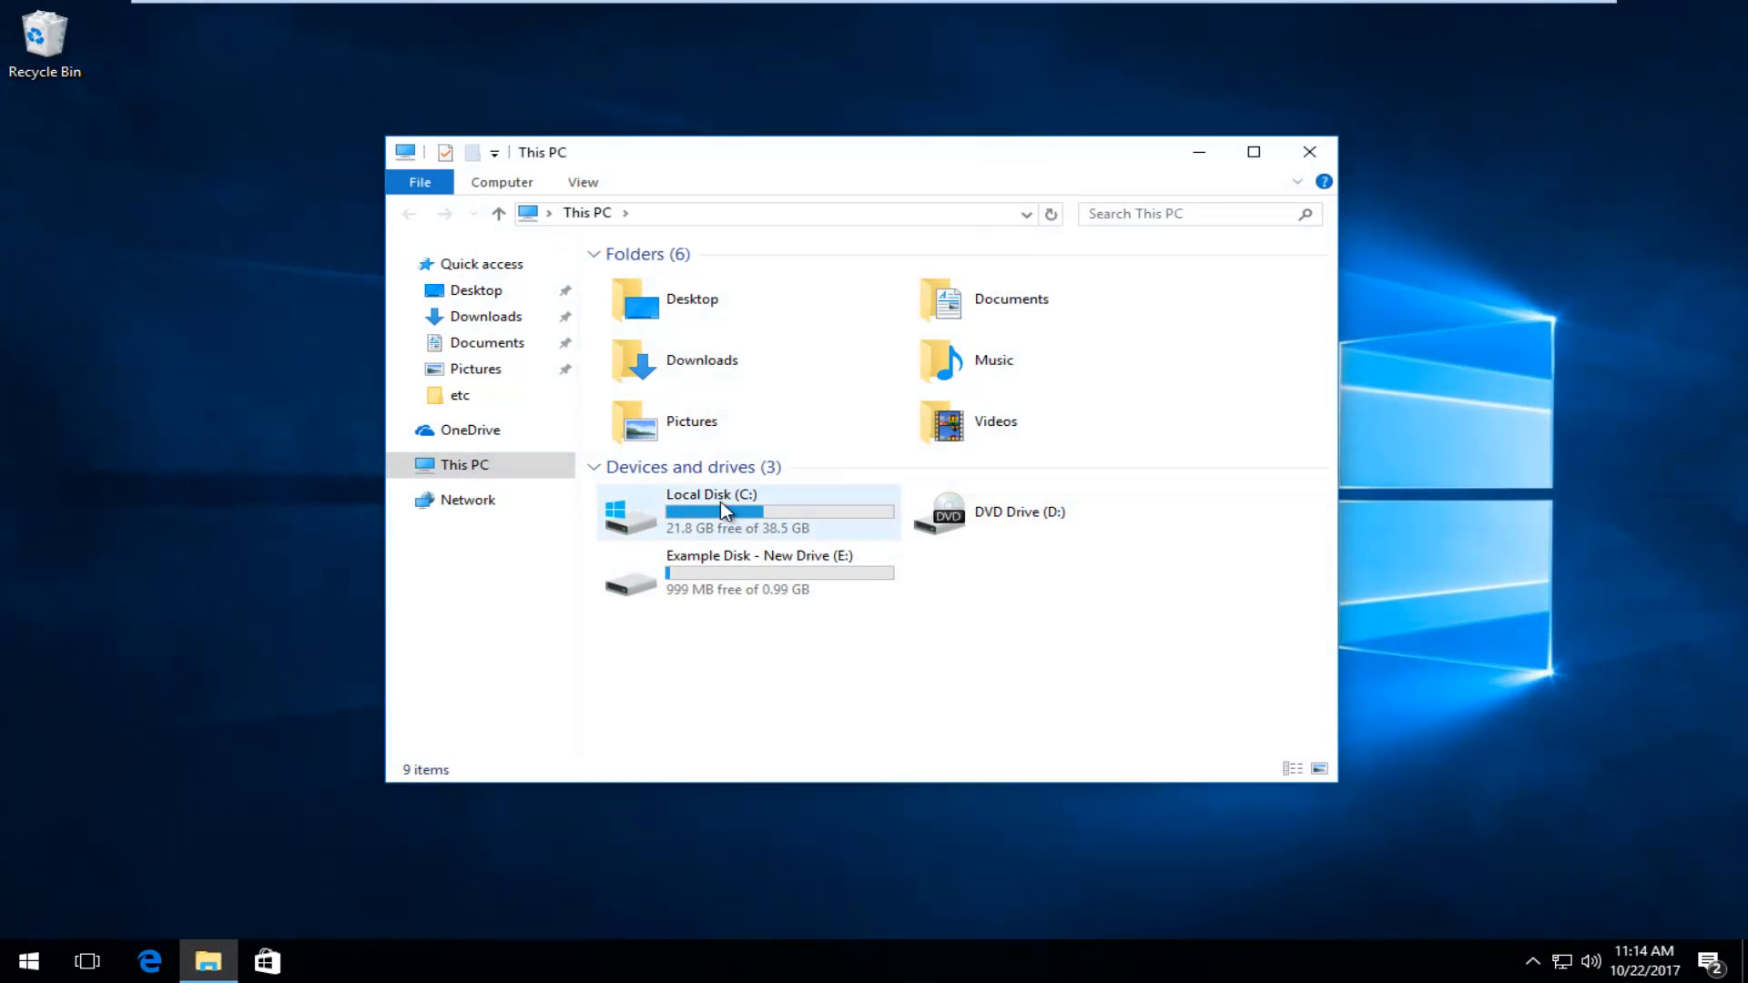
pyautogui.moveTo(708, 513)
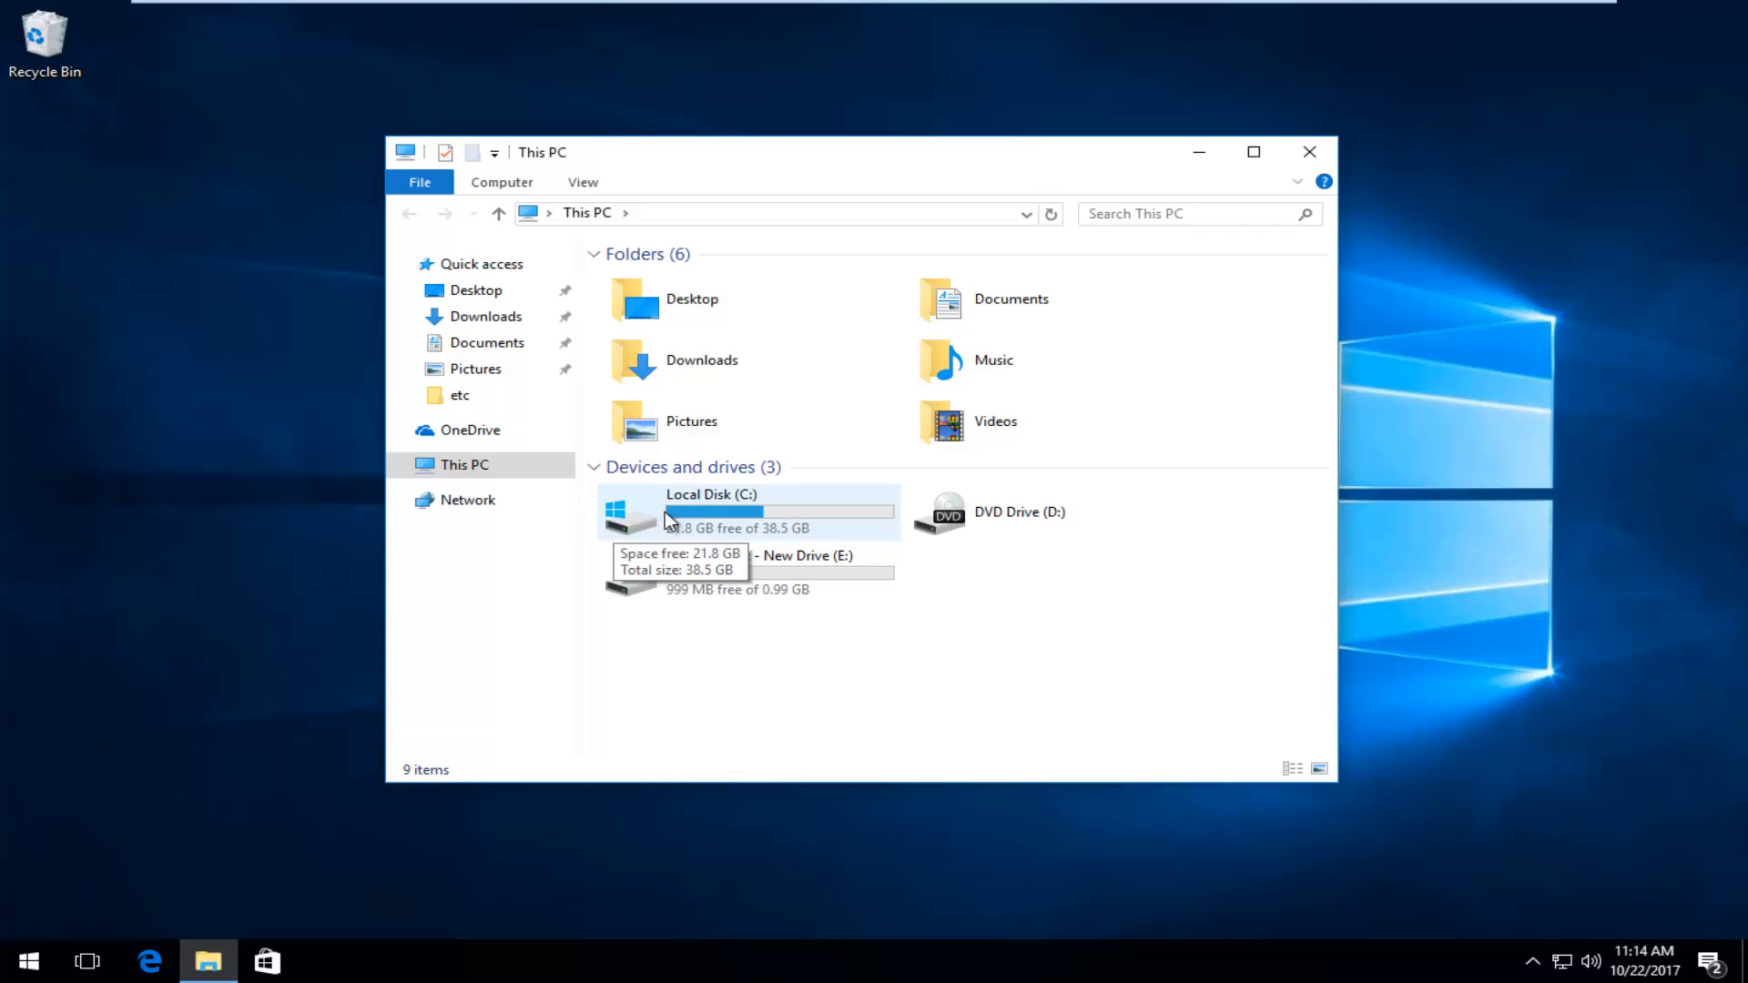
pyautogui.moveTo(754, 499)
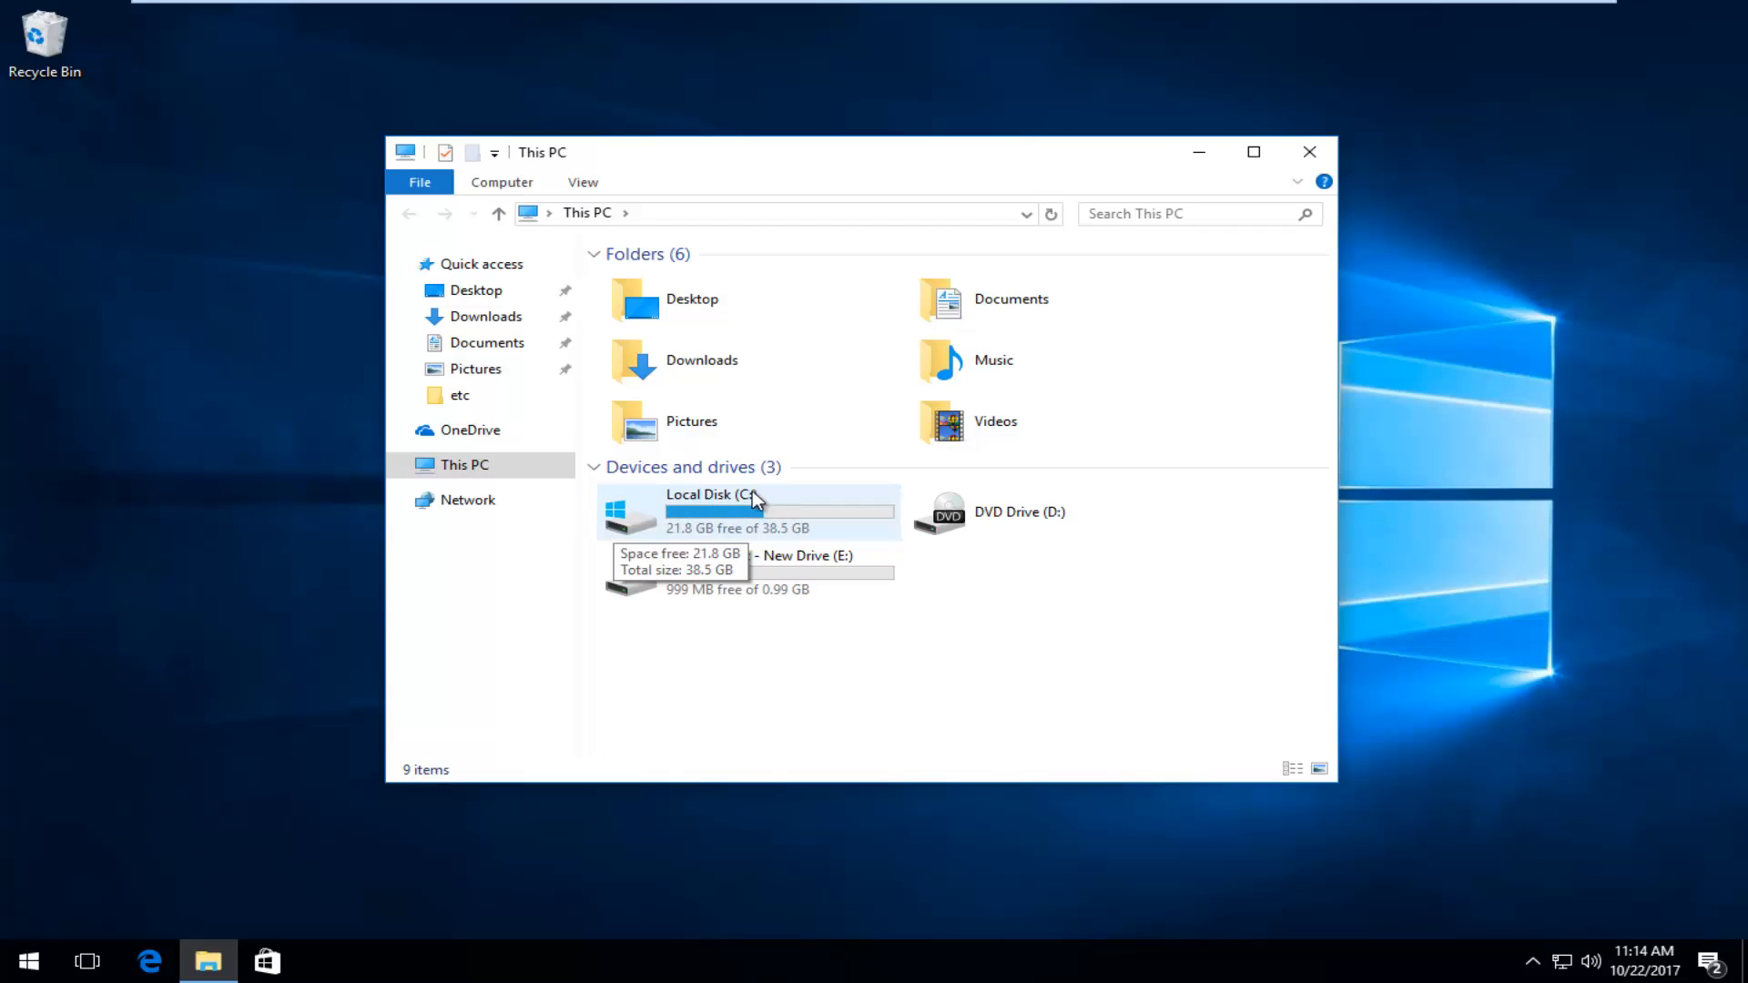
pyautogui.moveTo(735, 533)
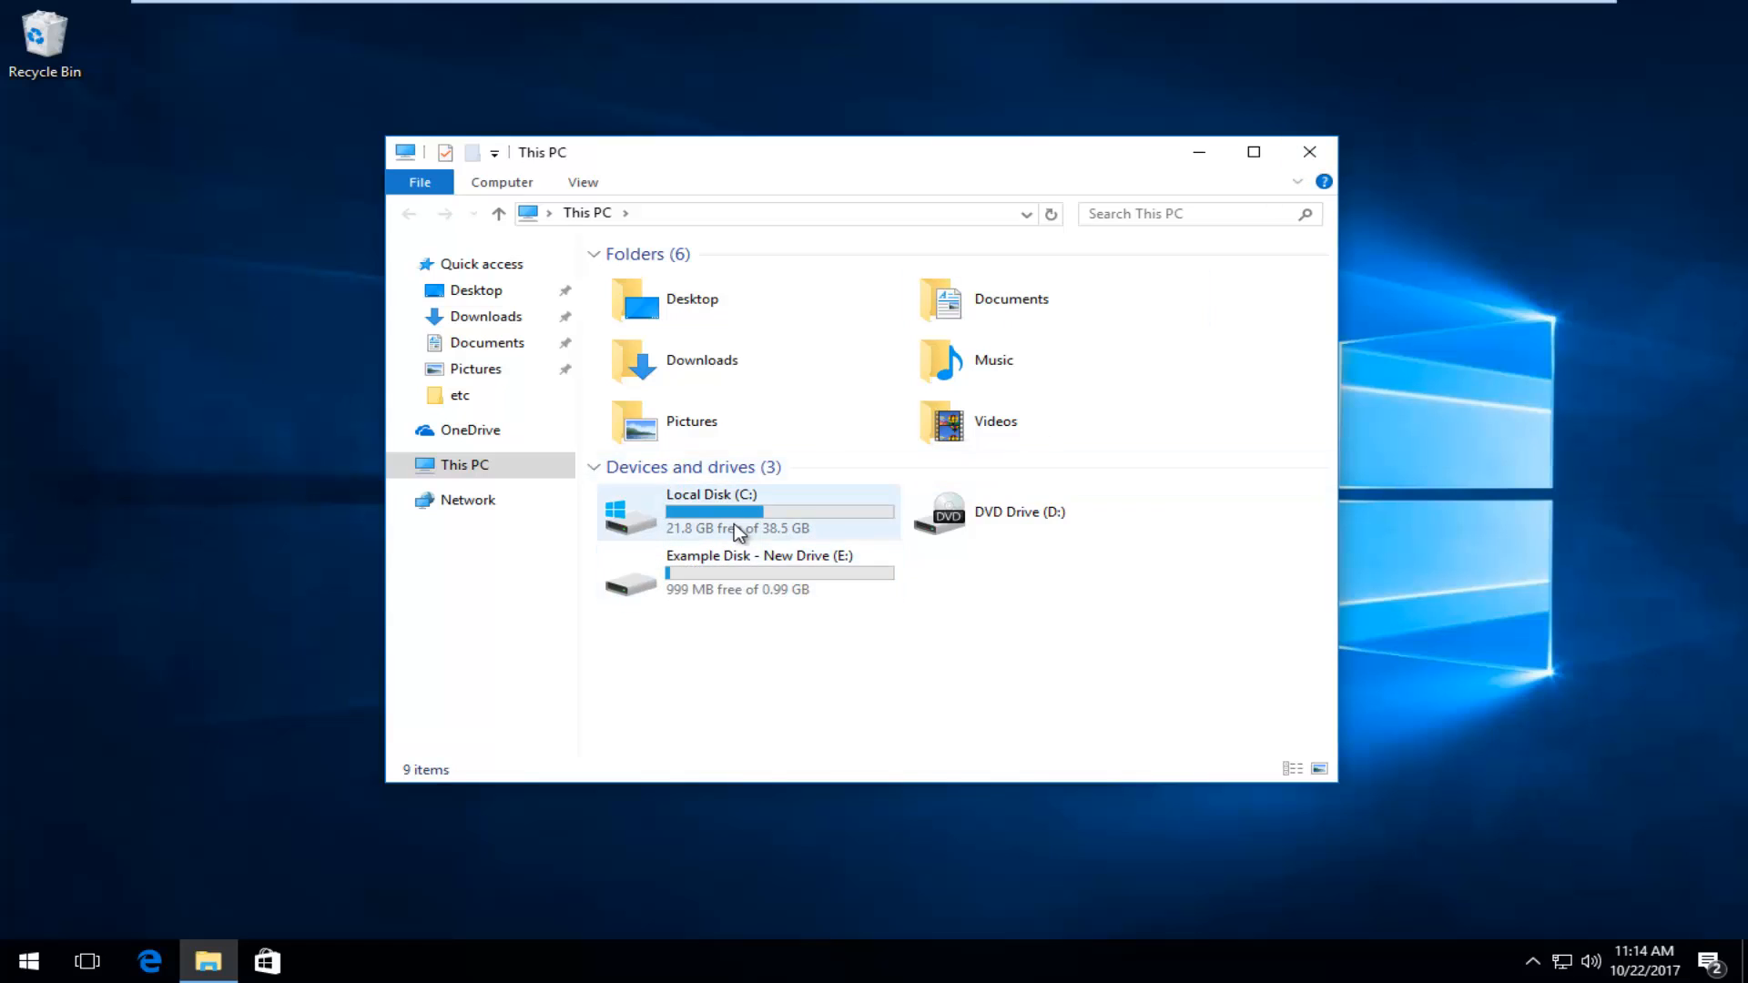
pyautogui.moveTo(767, 509)
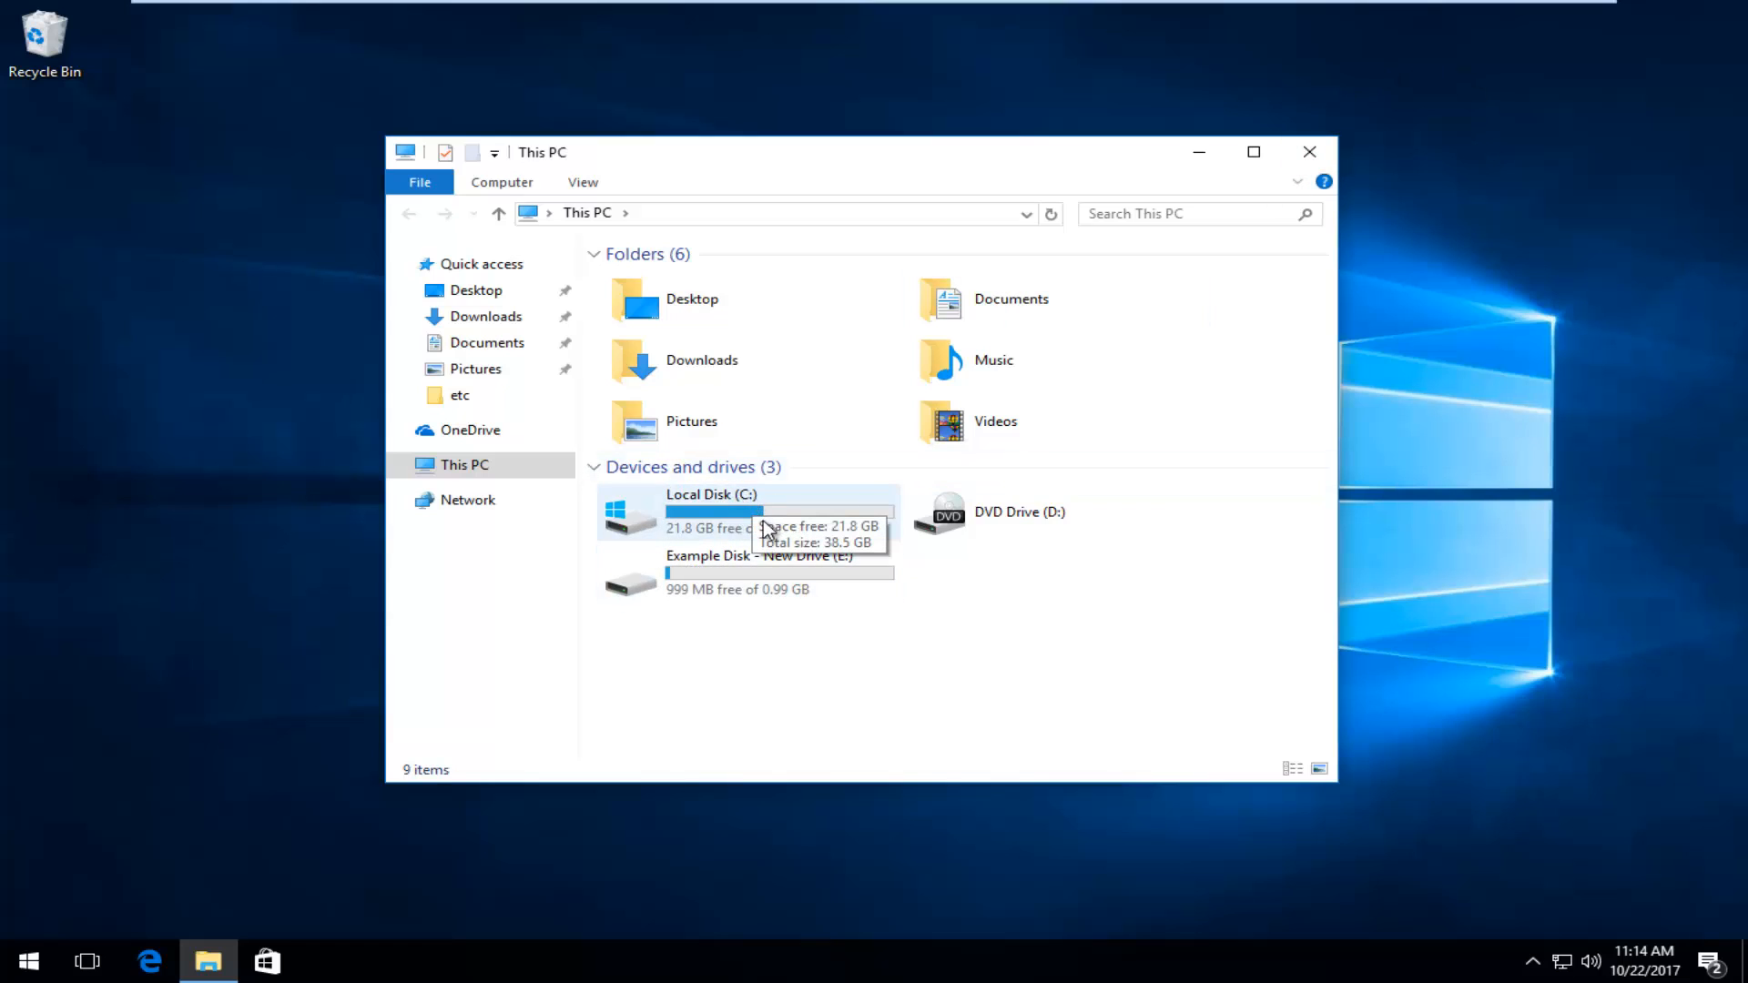
pyautogui.moveTo(678, 535)
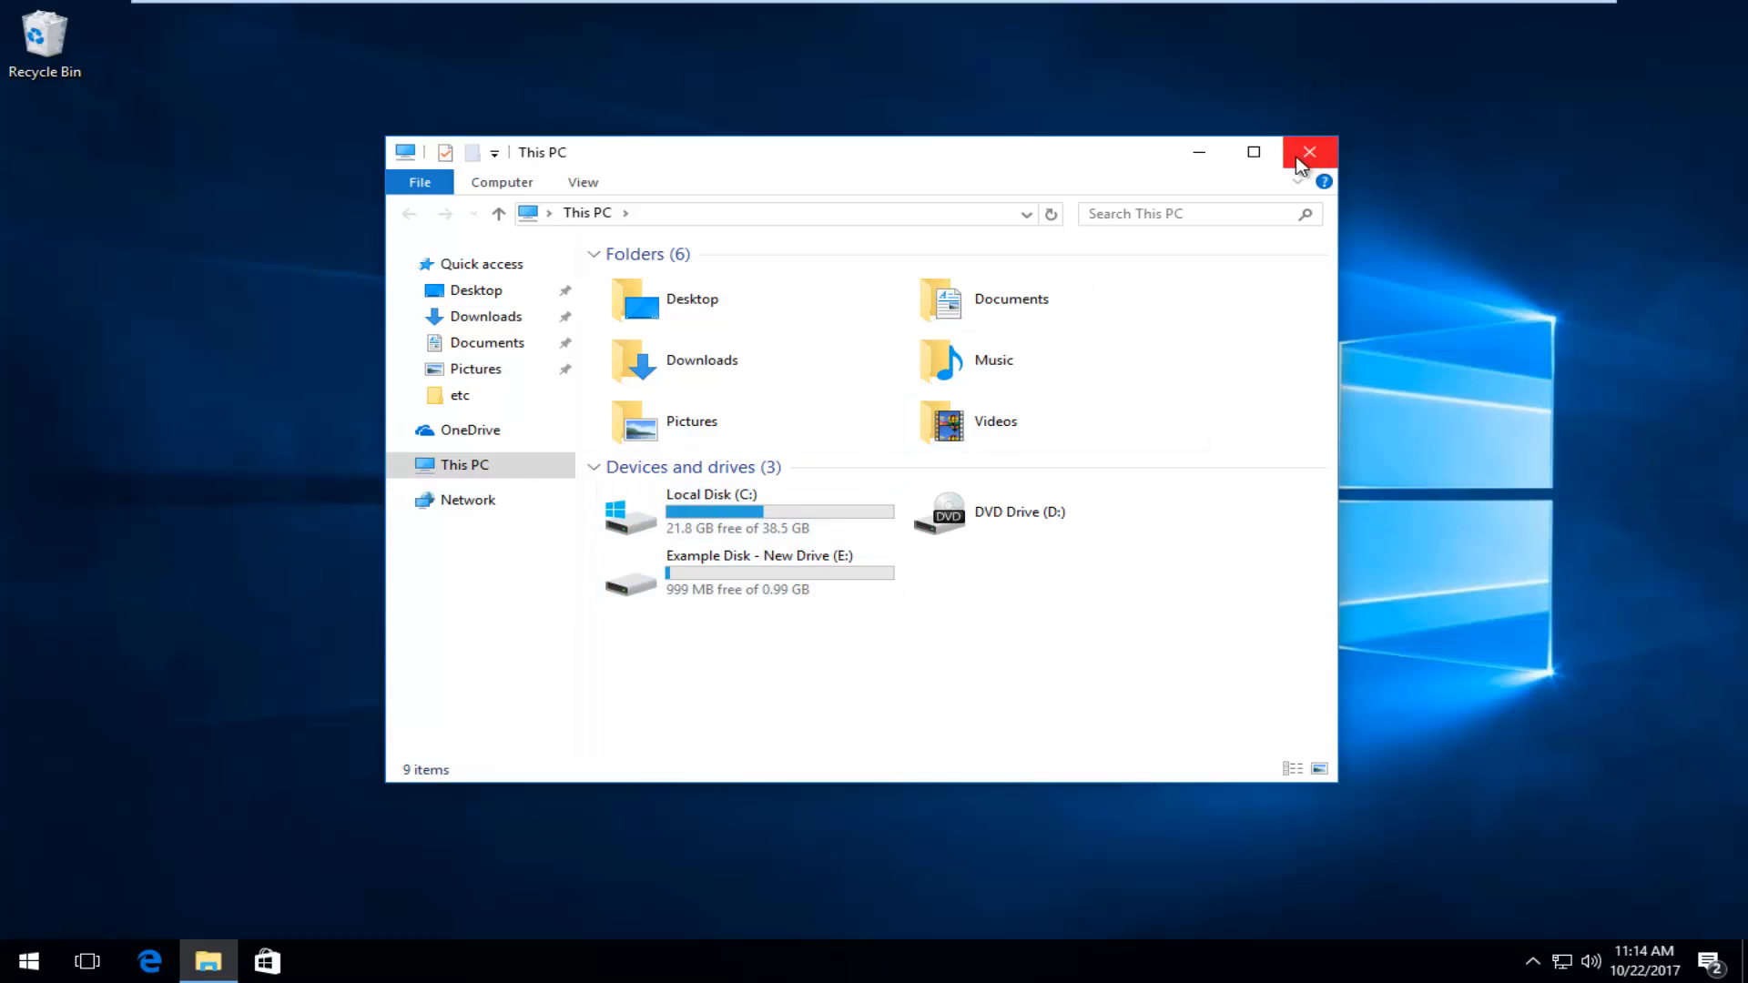
# Step: Close File Explorer and launch Command Prompt as administrator from a Start search
pyautogui.click(27, 959)
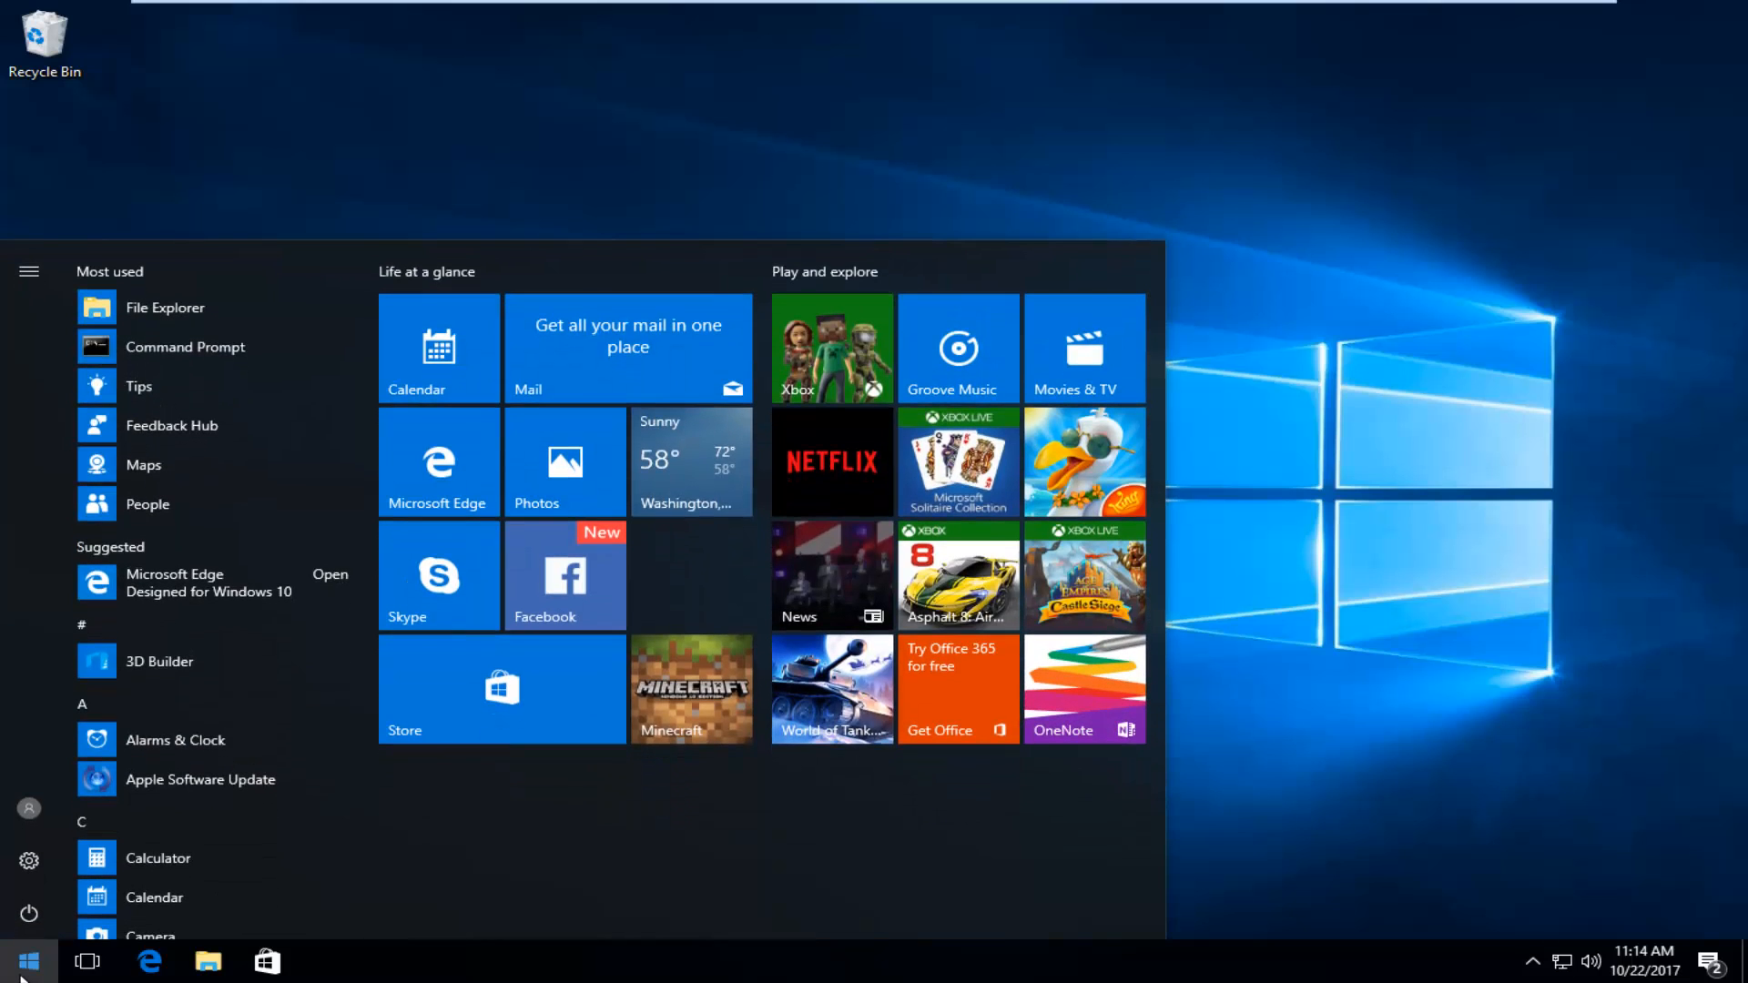
pyautogui.click(28, 962)
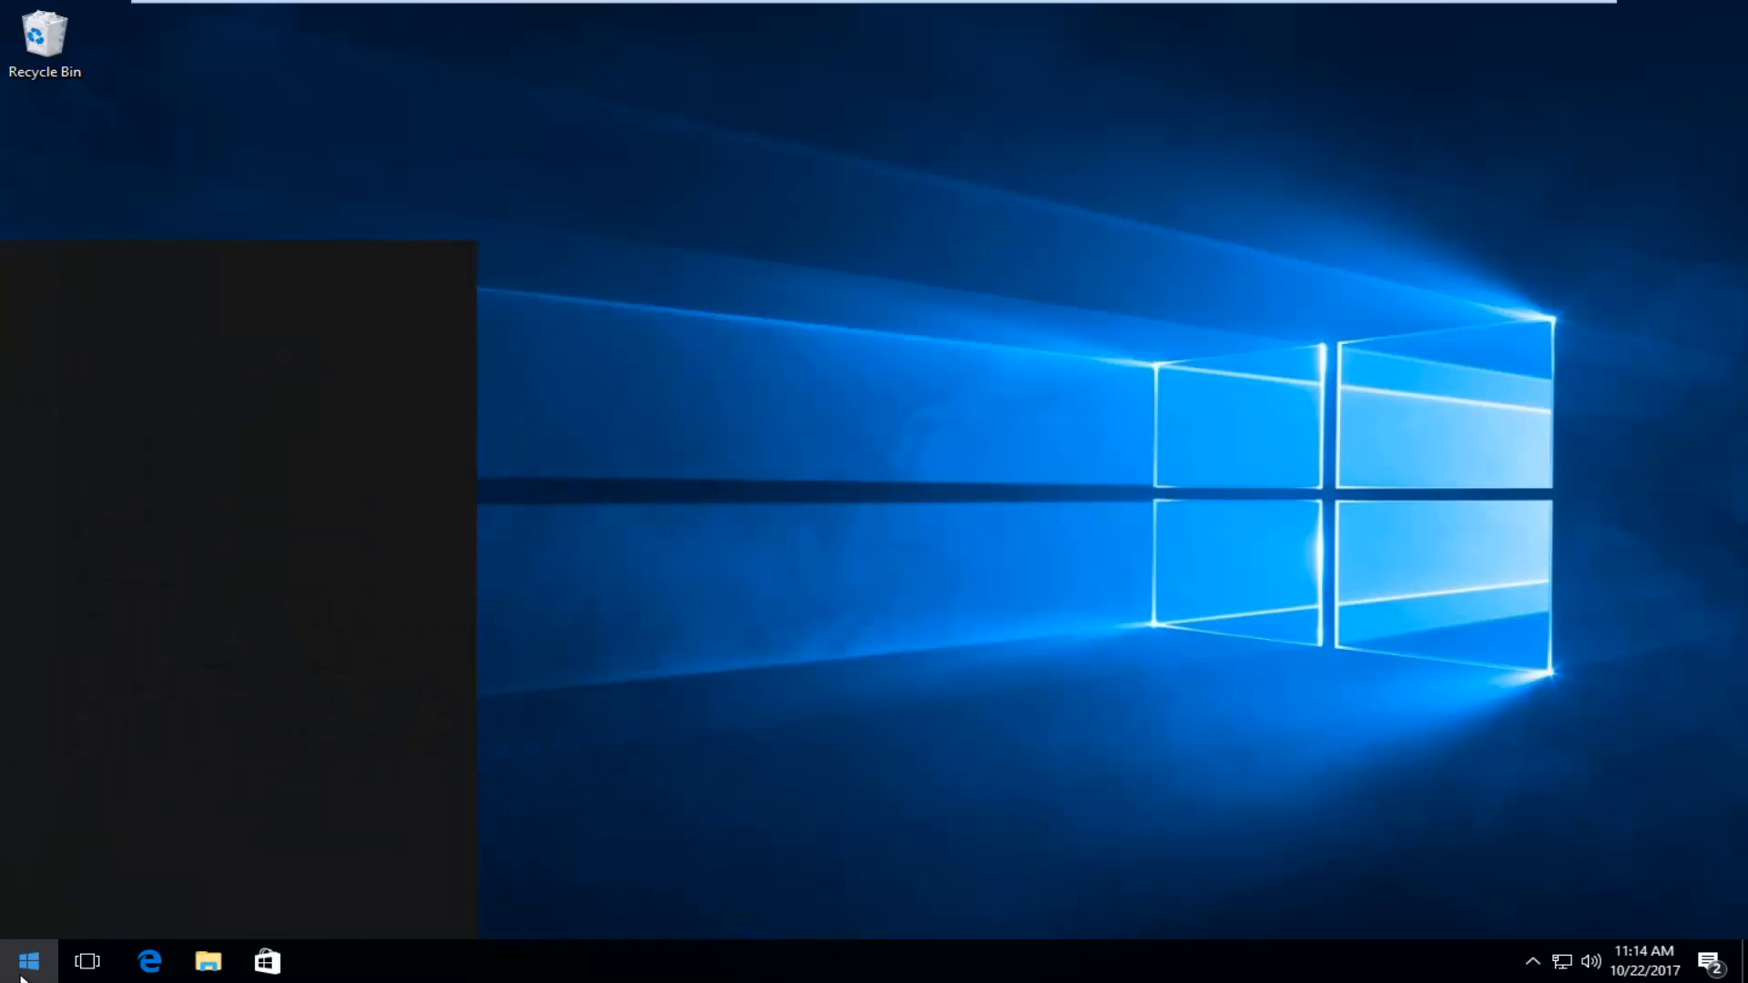
pyautogui.write('command prmpt')
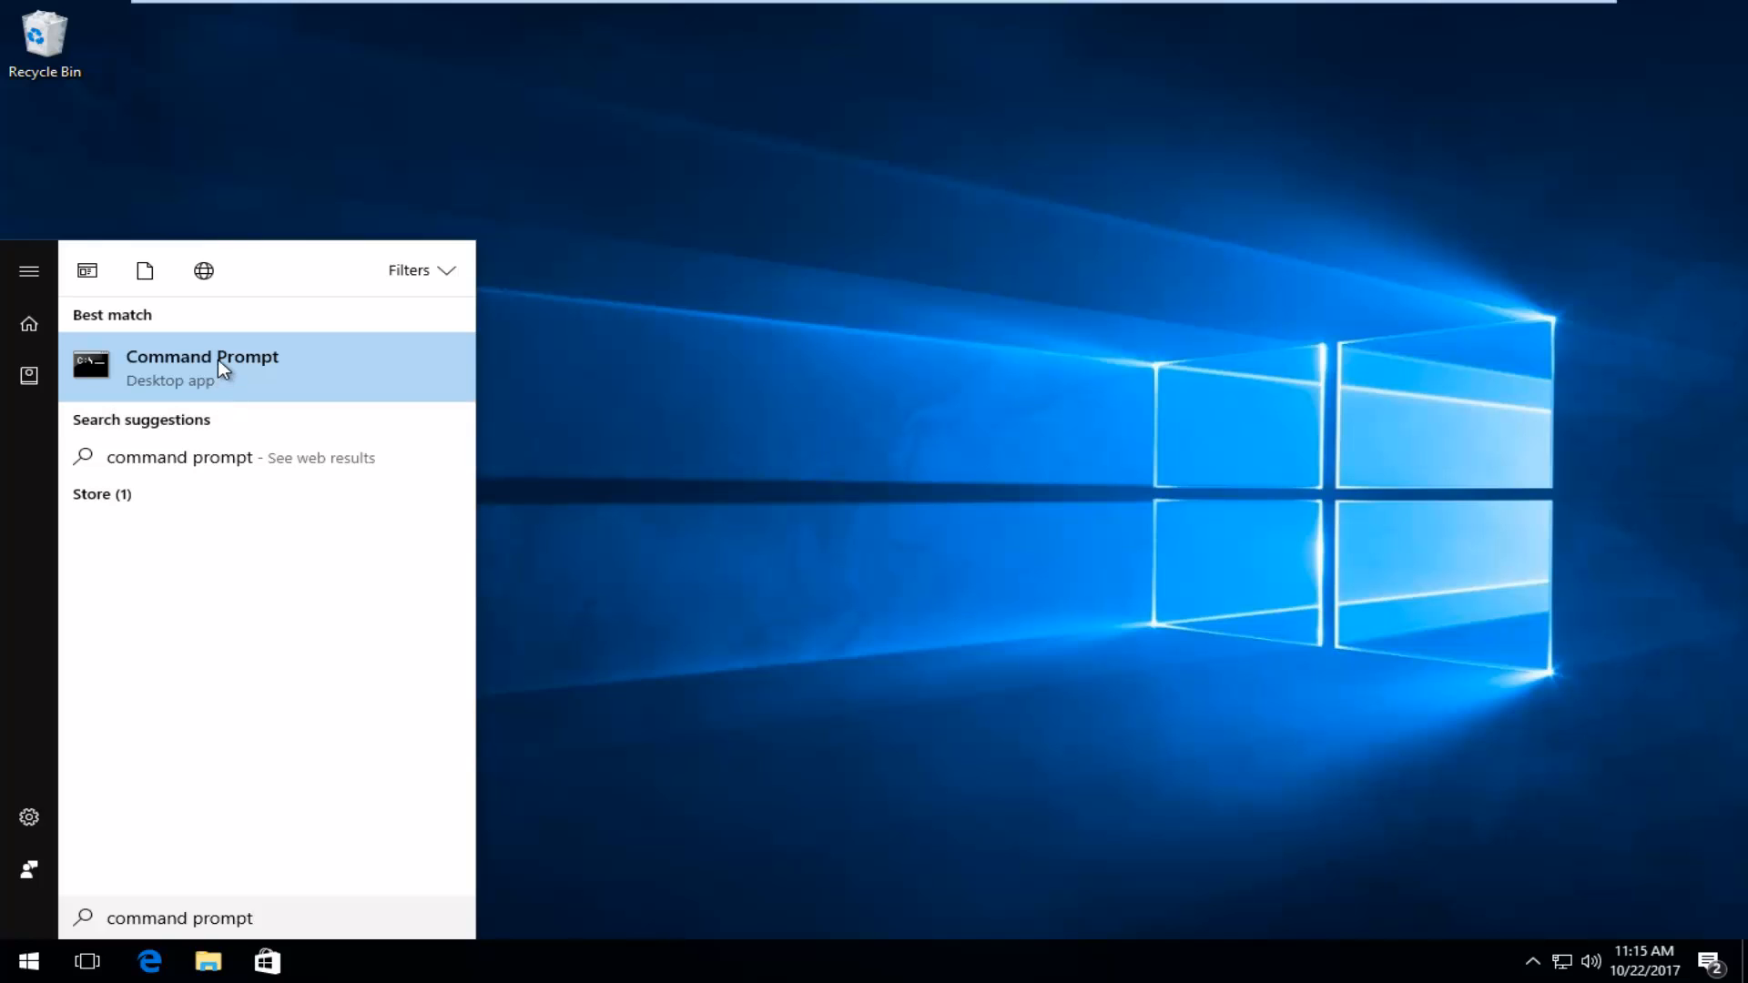
pyautogui.rightClick(202, 366)
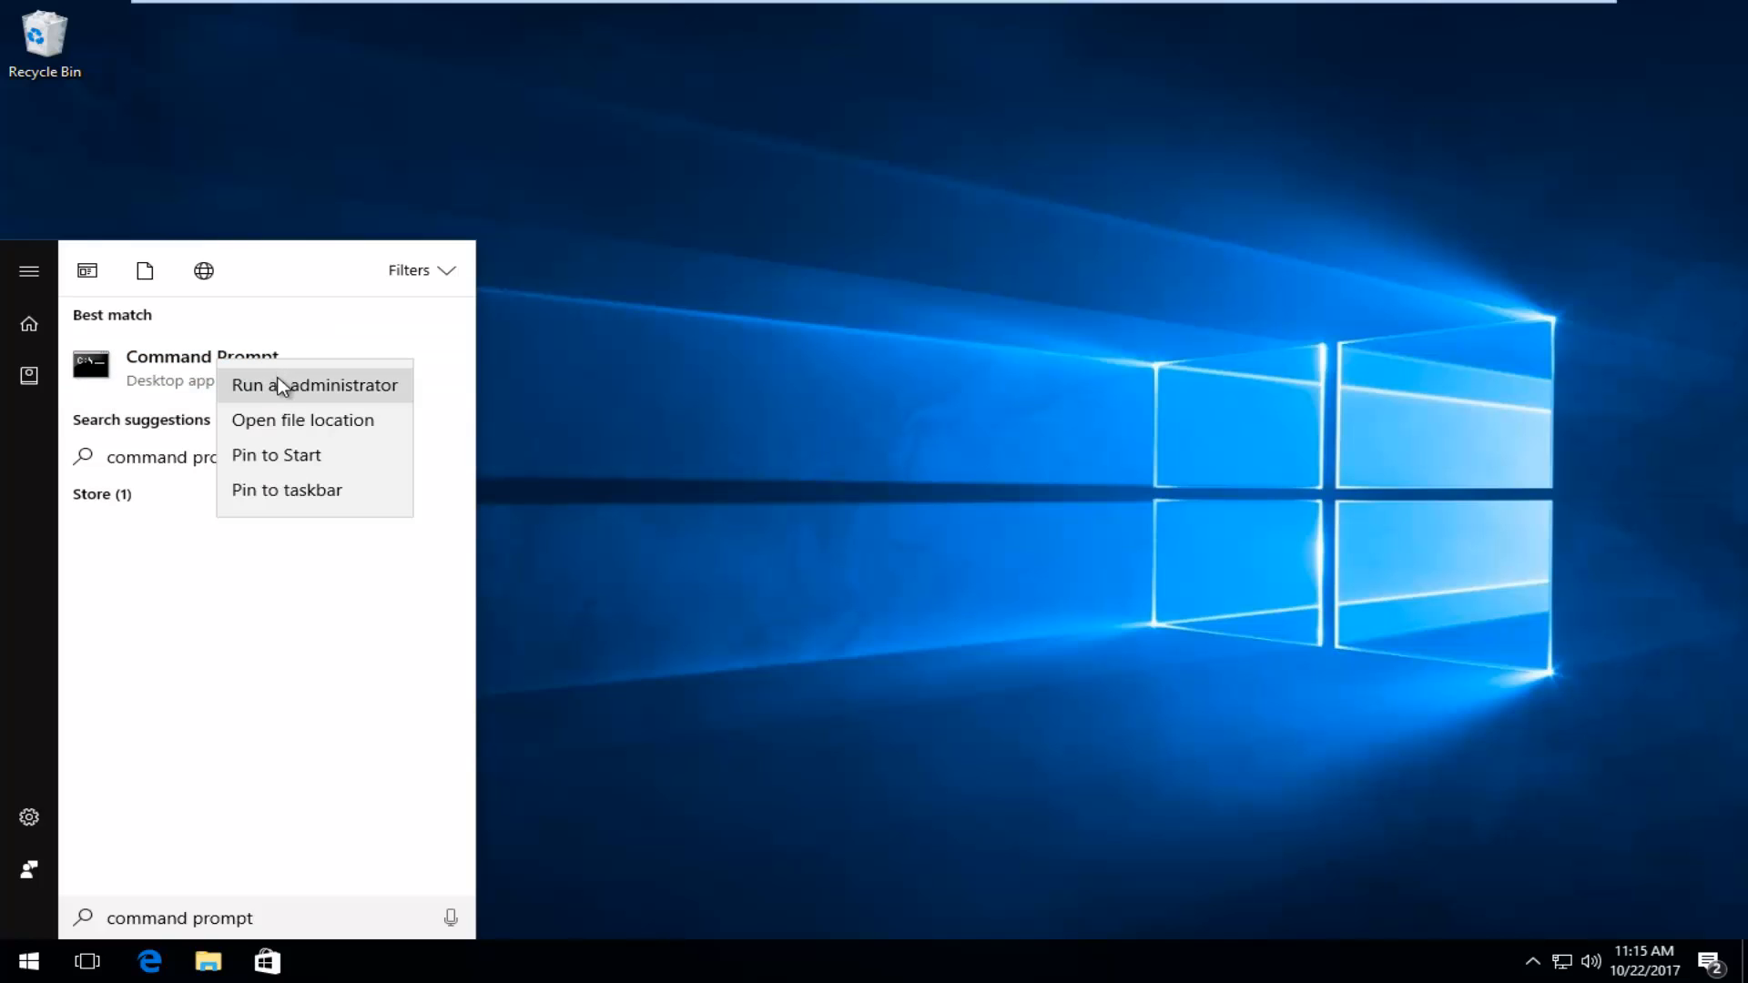
pyautogui.click(313, 384)
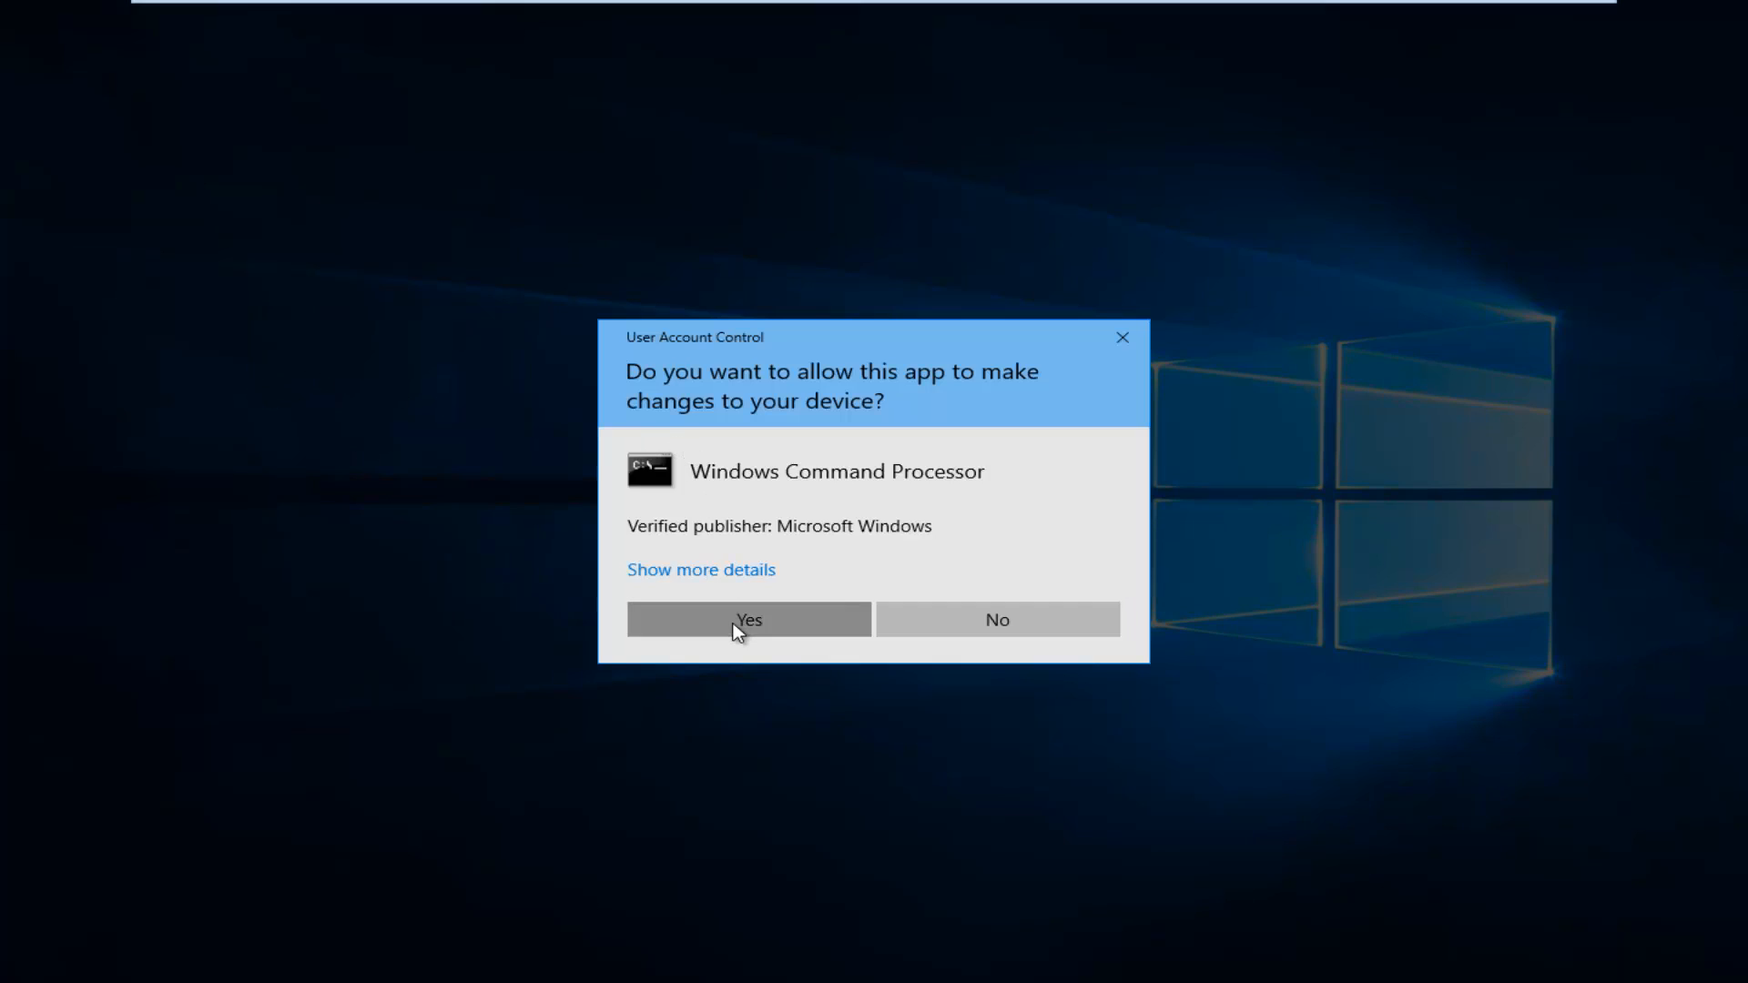
# Step: Approve the UAC prompt and enter 'chkdsk C: /f' in the administrator Command Prompt
pyautogui.click(748, 619)
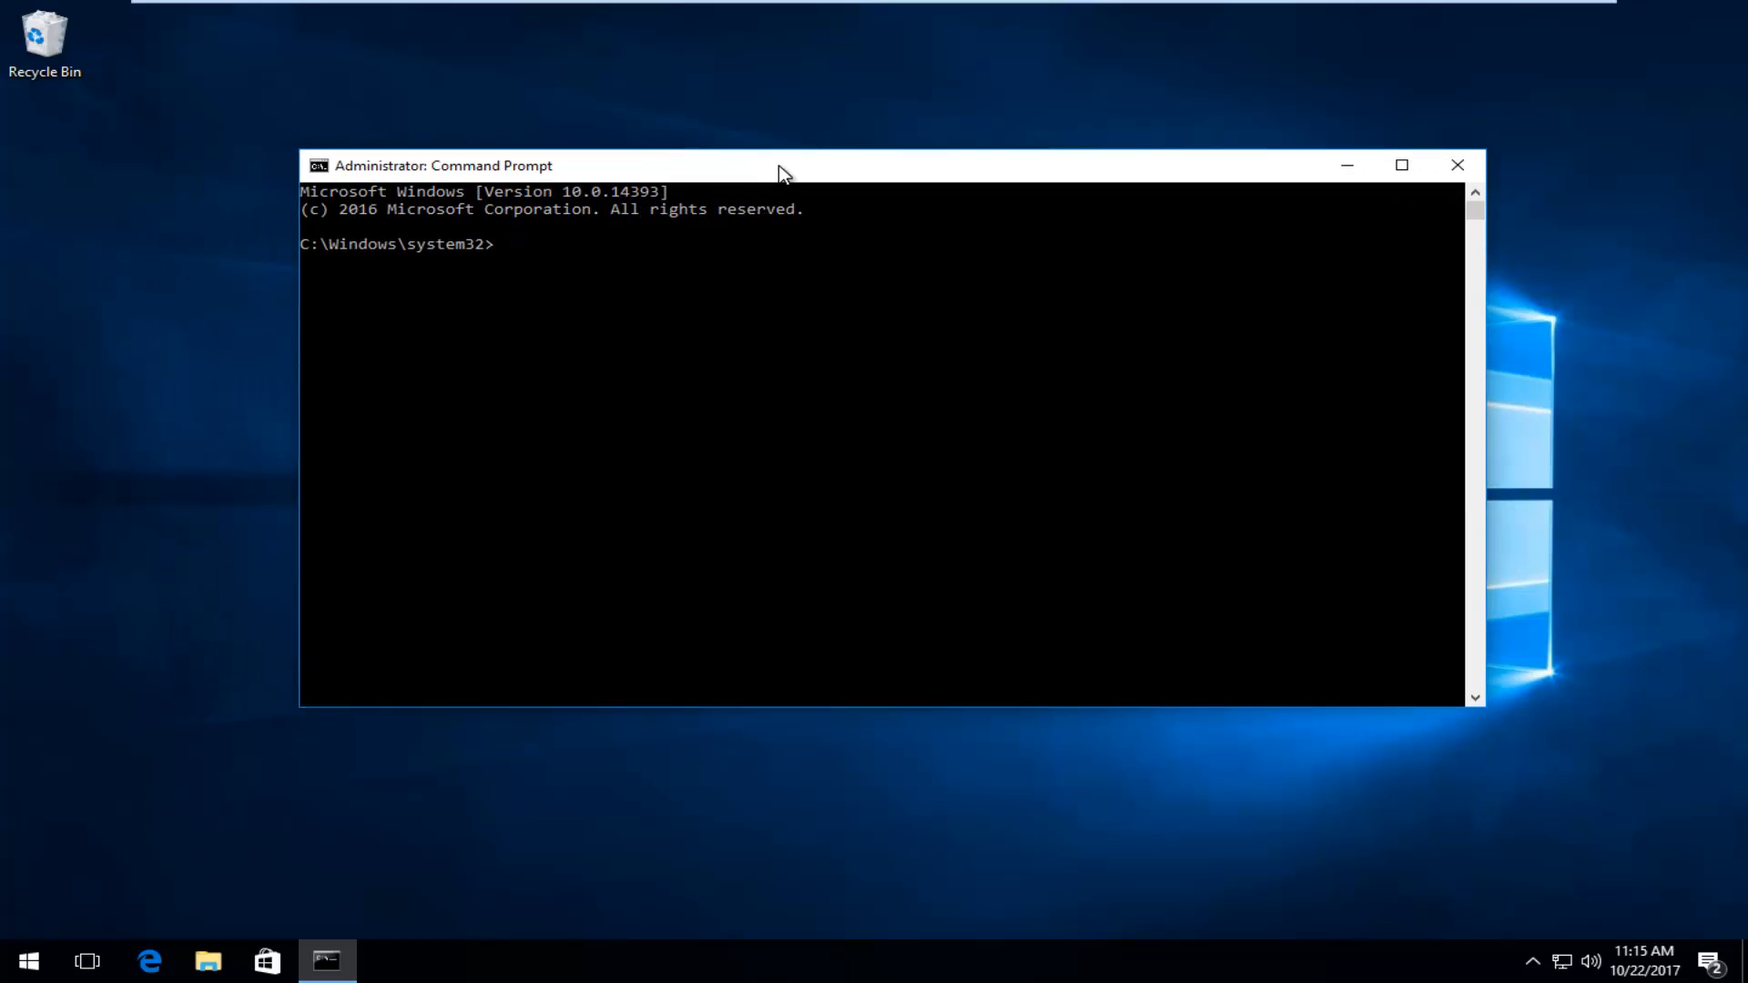
pyautogui.write('chk')
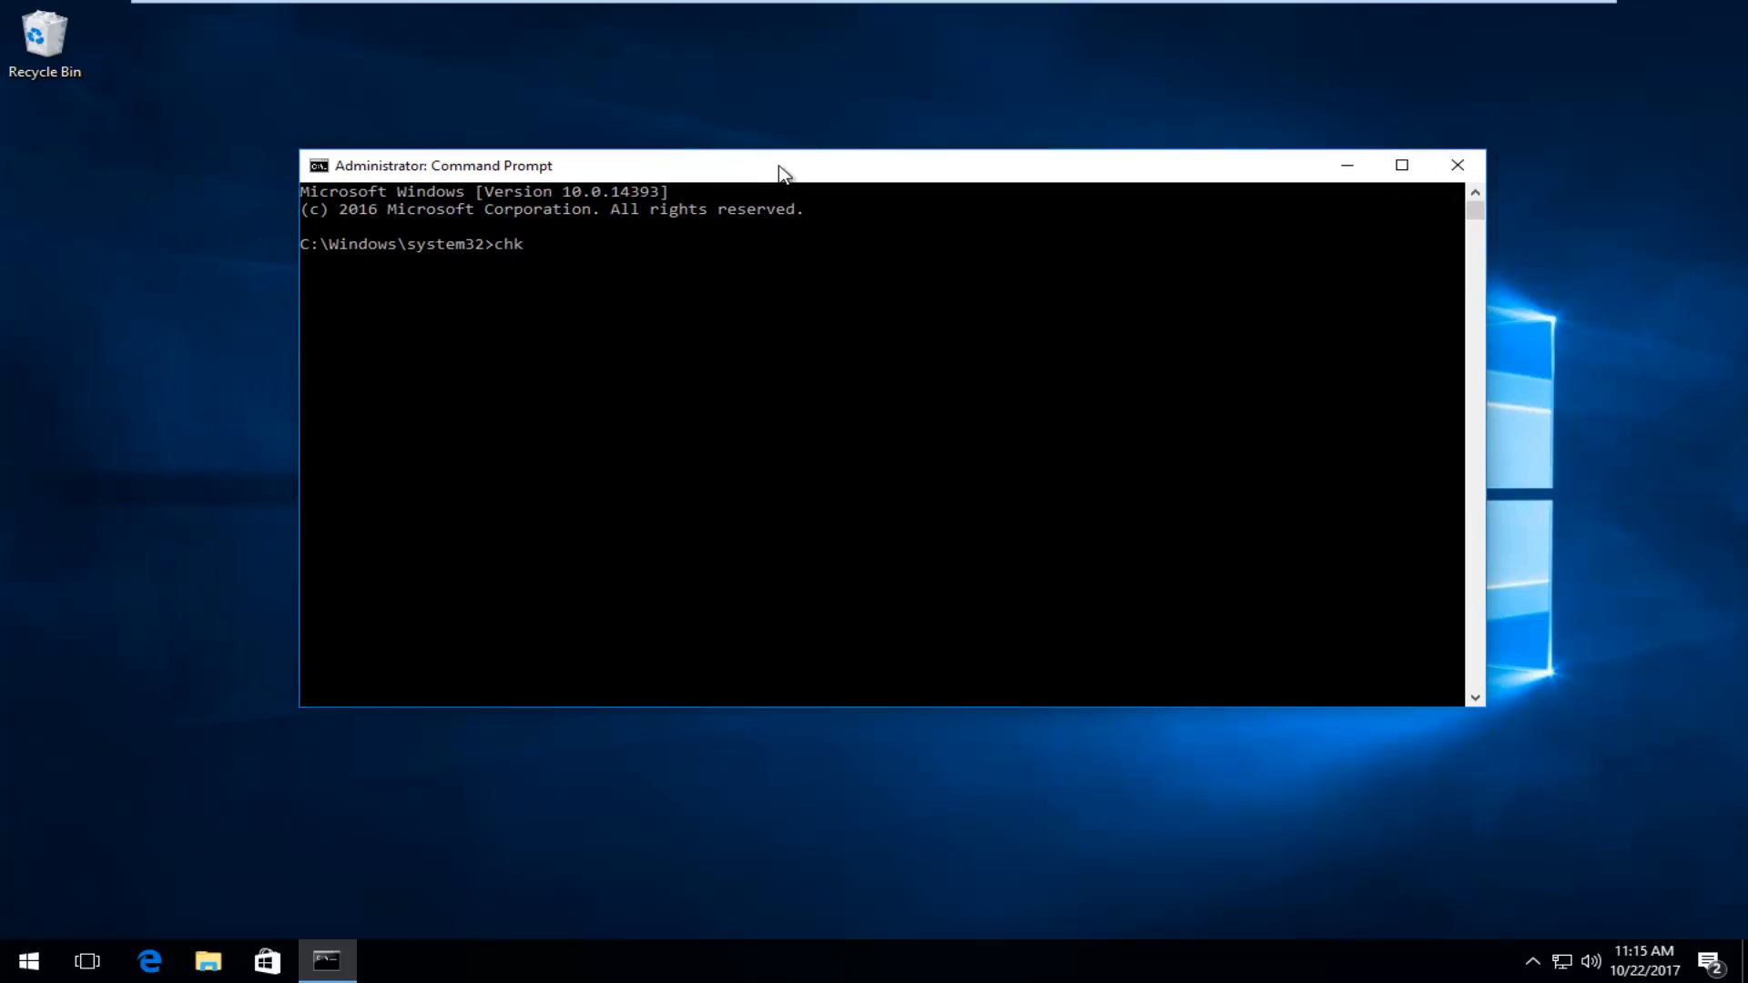
pyautogui.write('dsk')
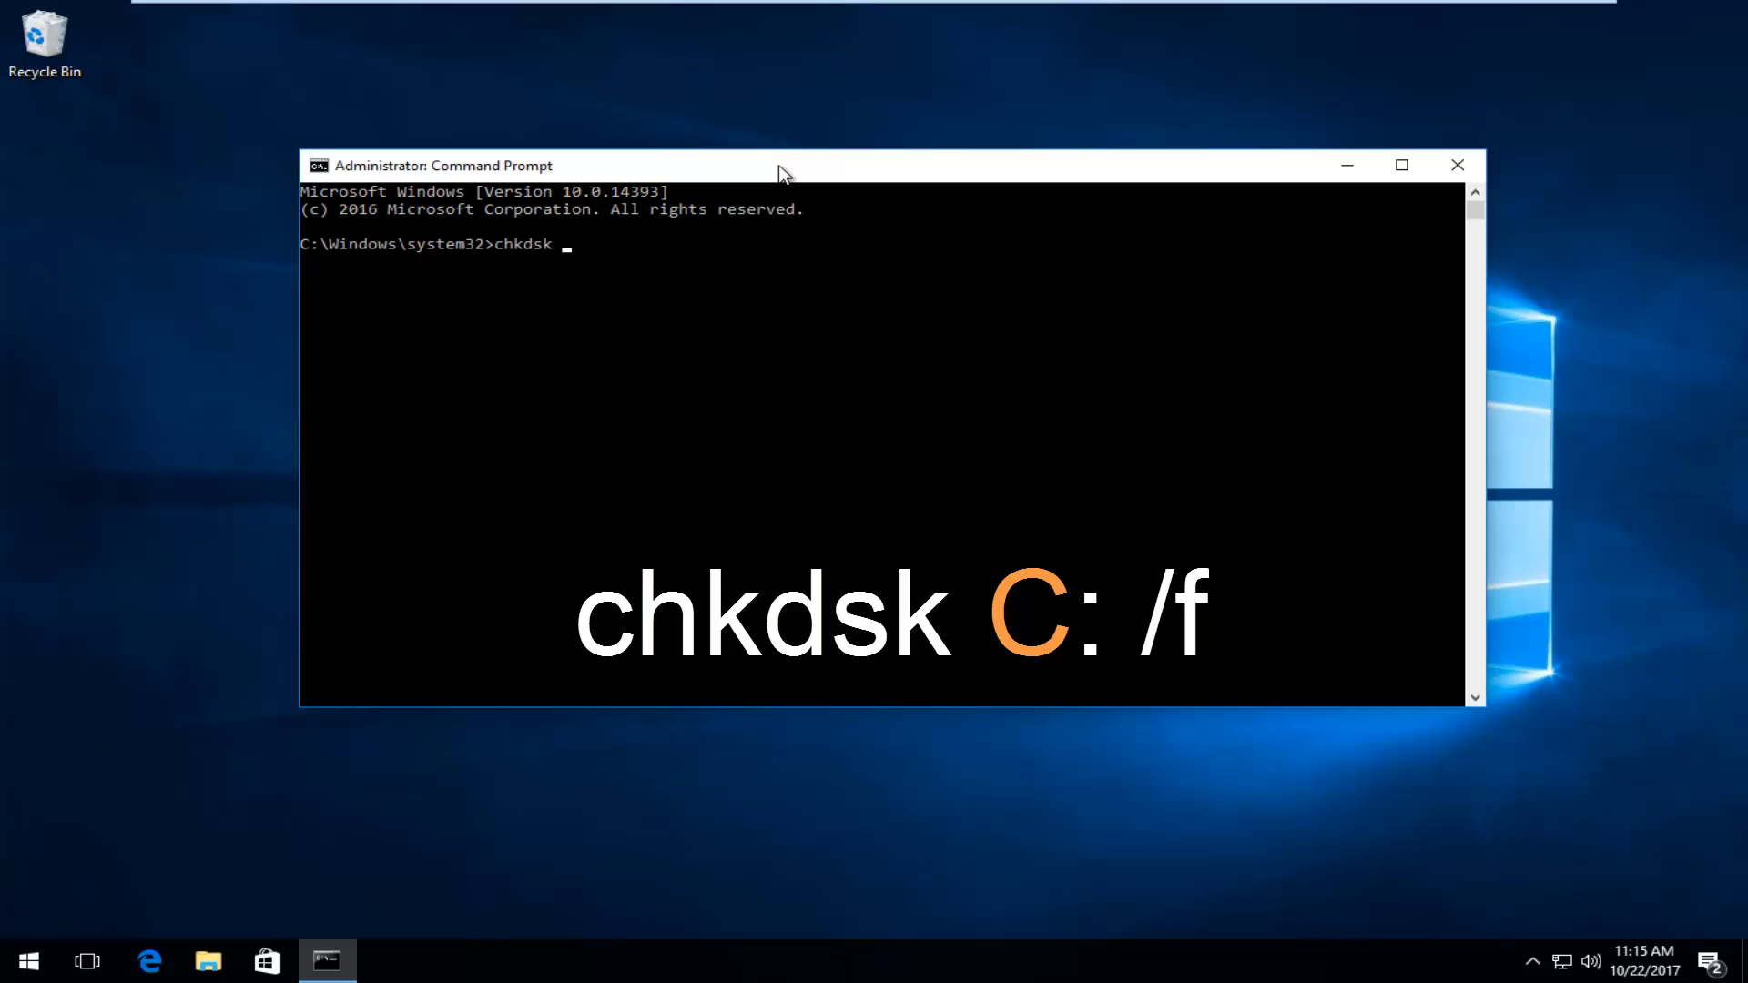
pyautogui.write('C:')
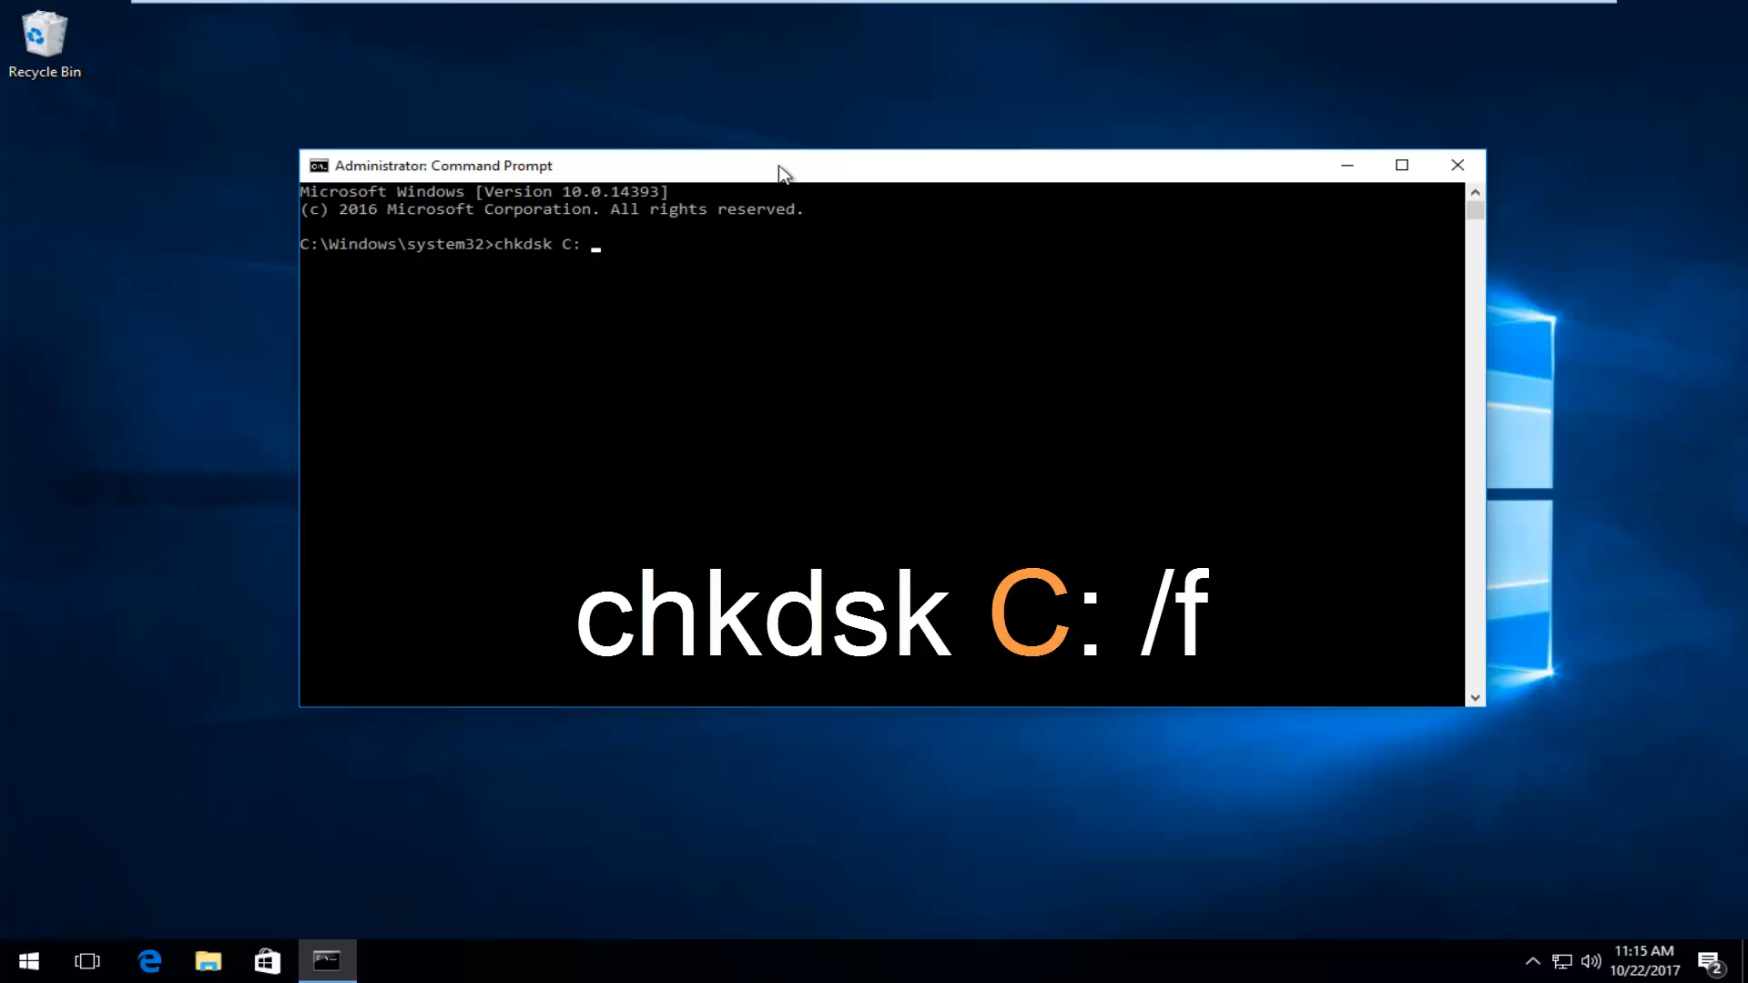
pyautogui.write('/f')
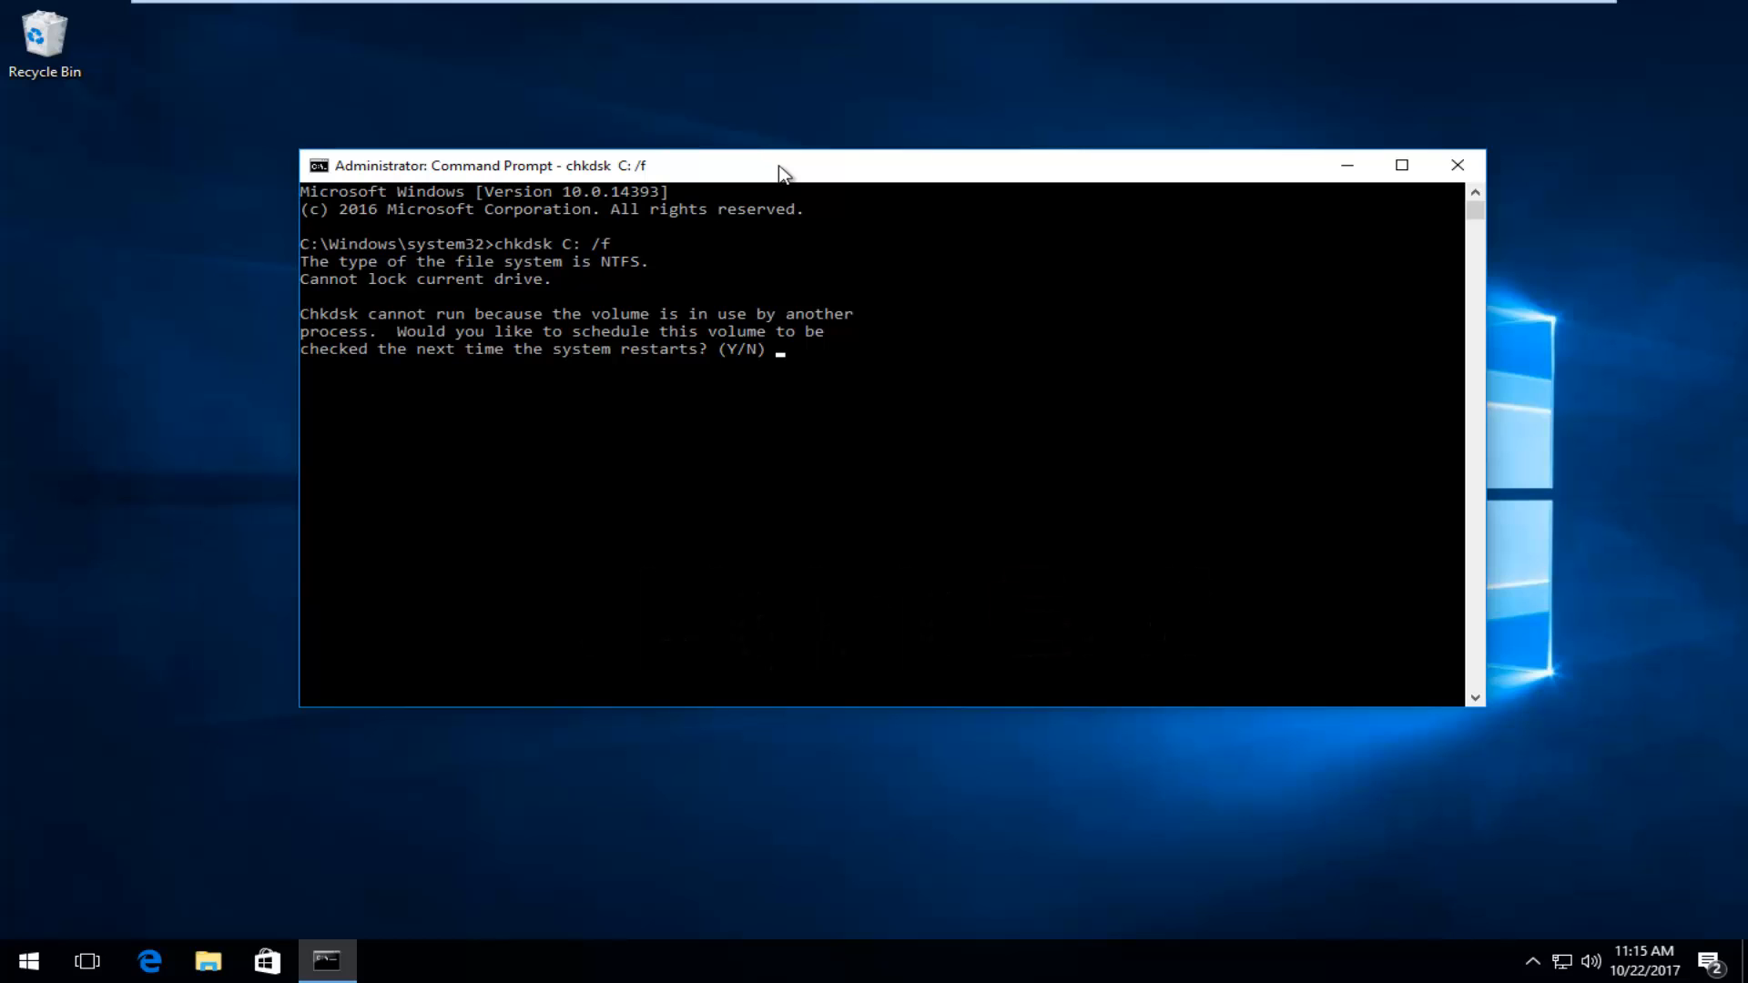
pyautogui.moveTo(297, 459)
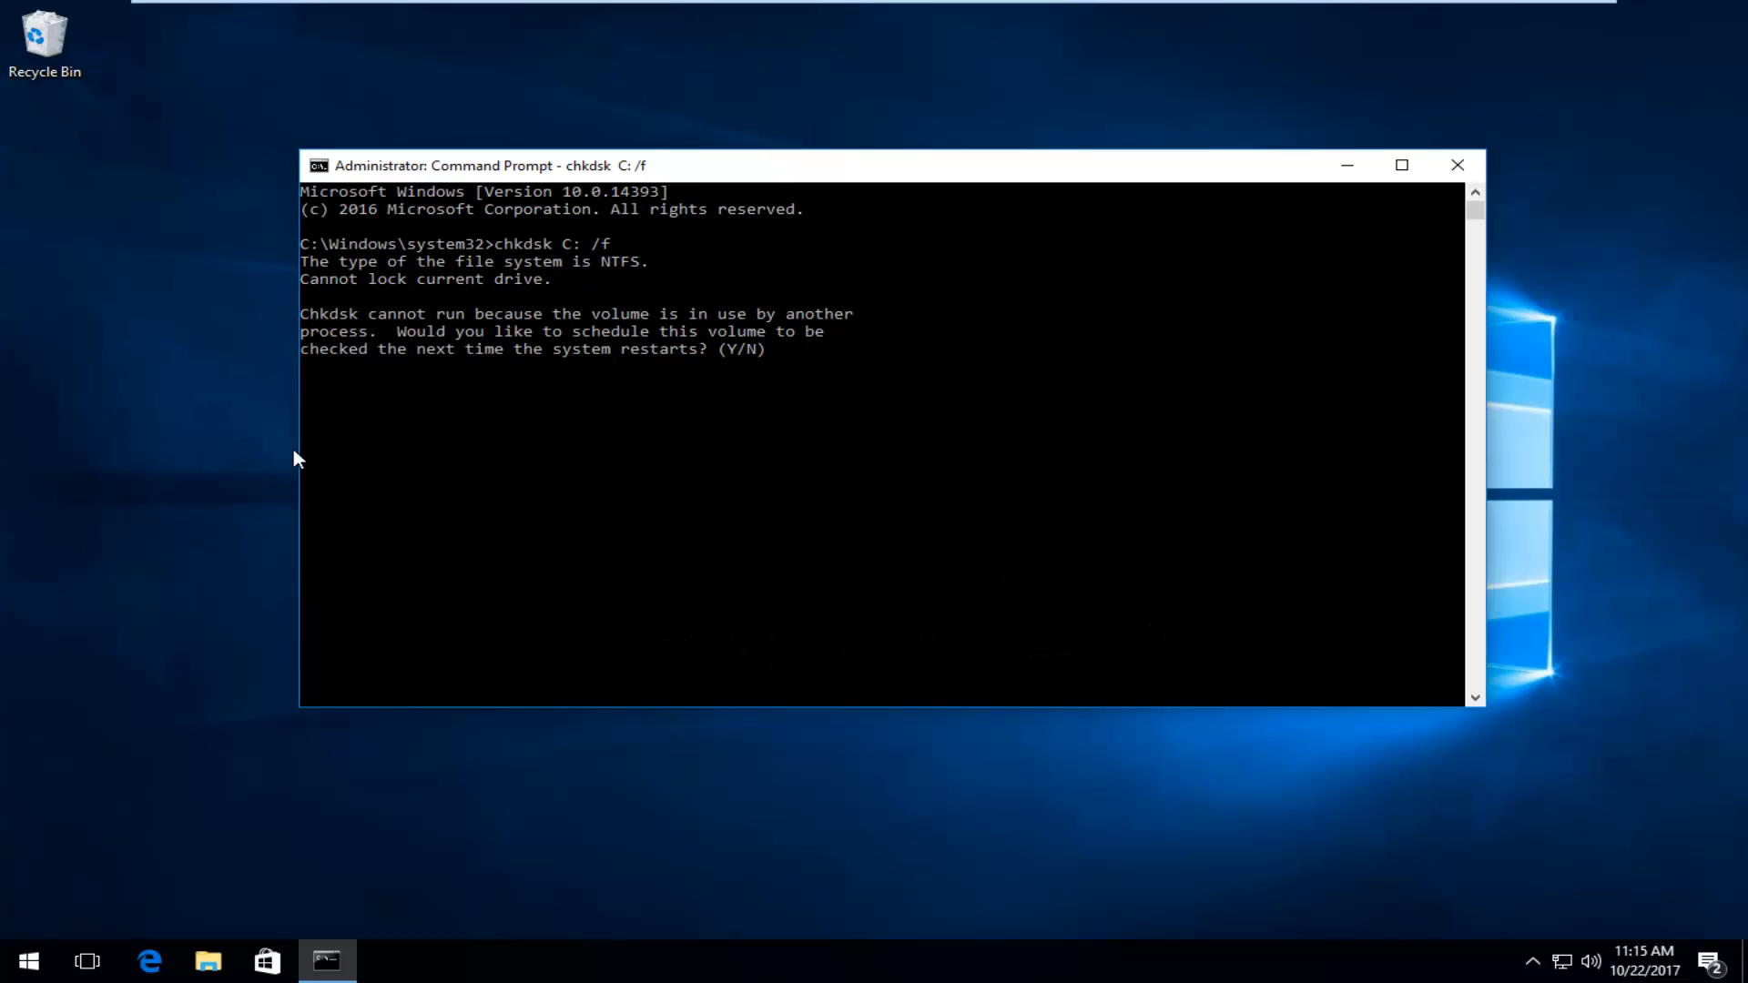
pyautogui.moveTo(454, 325)
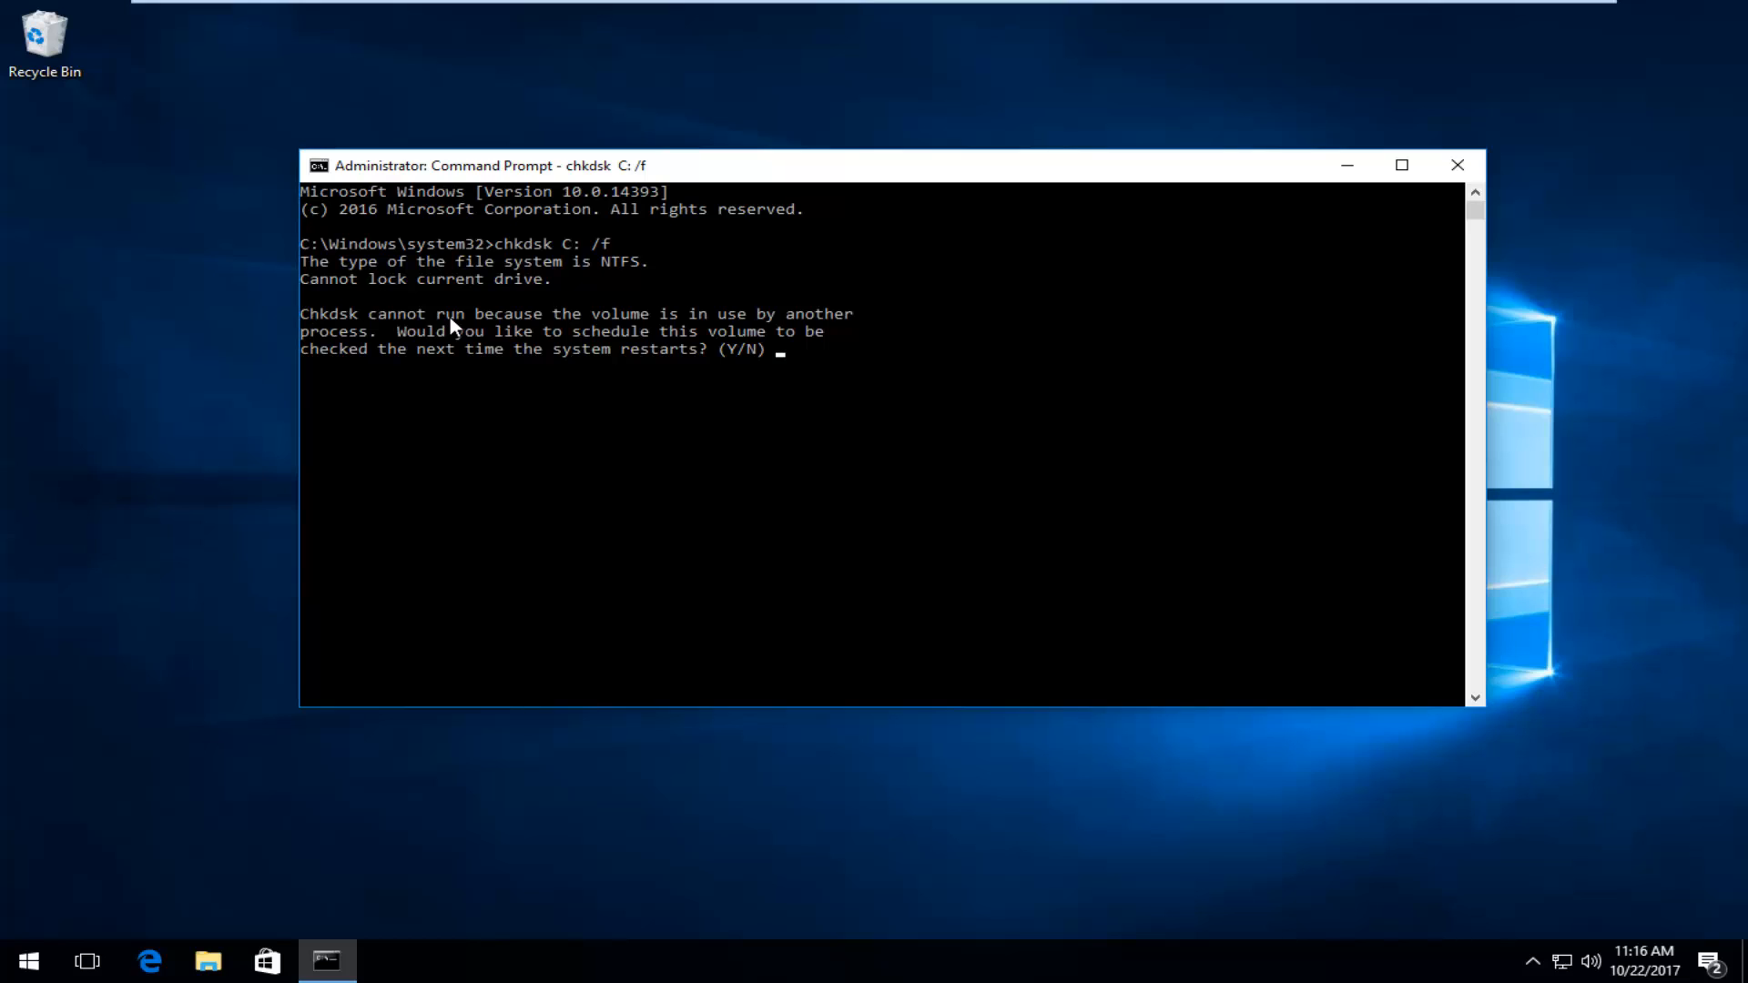
# Step: Answer 'y' to schedule the C: volume check at next restart
pyautogui.write('y')
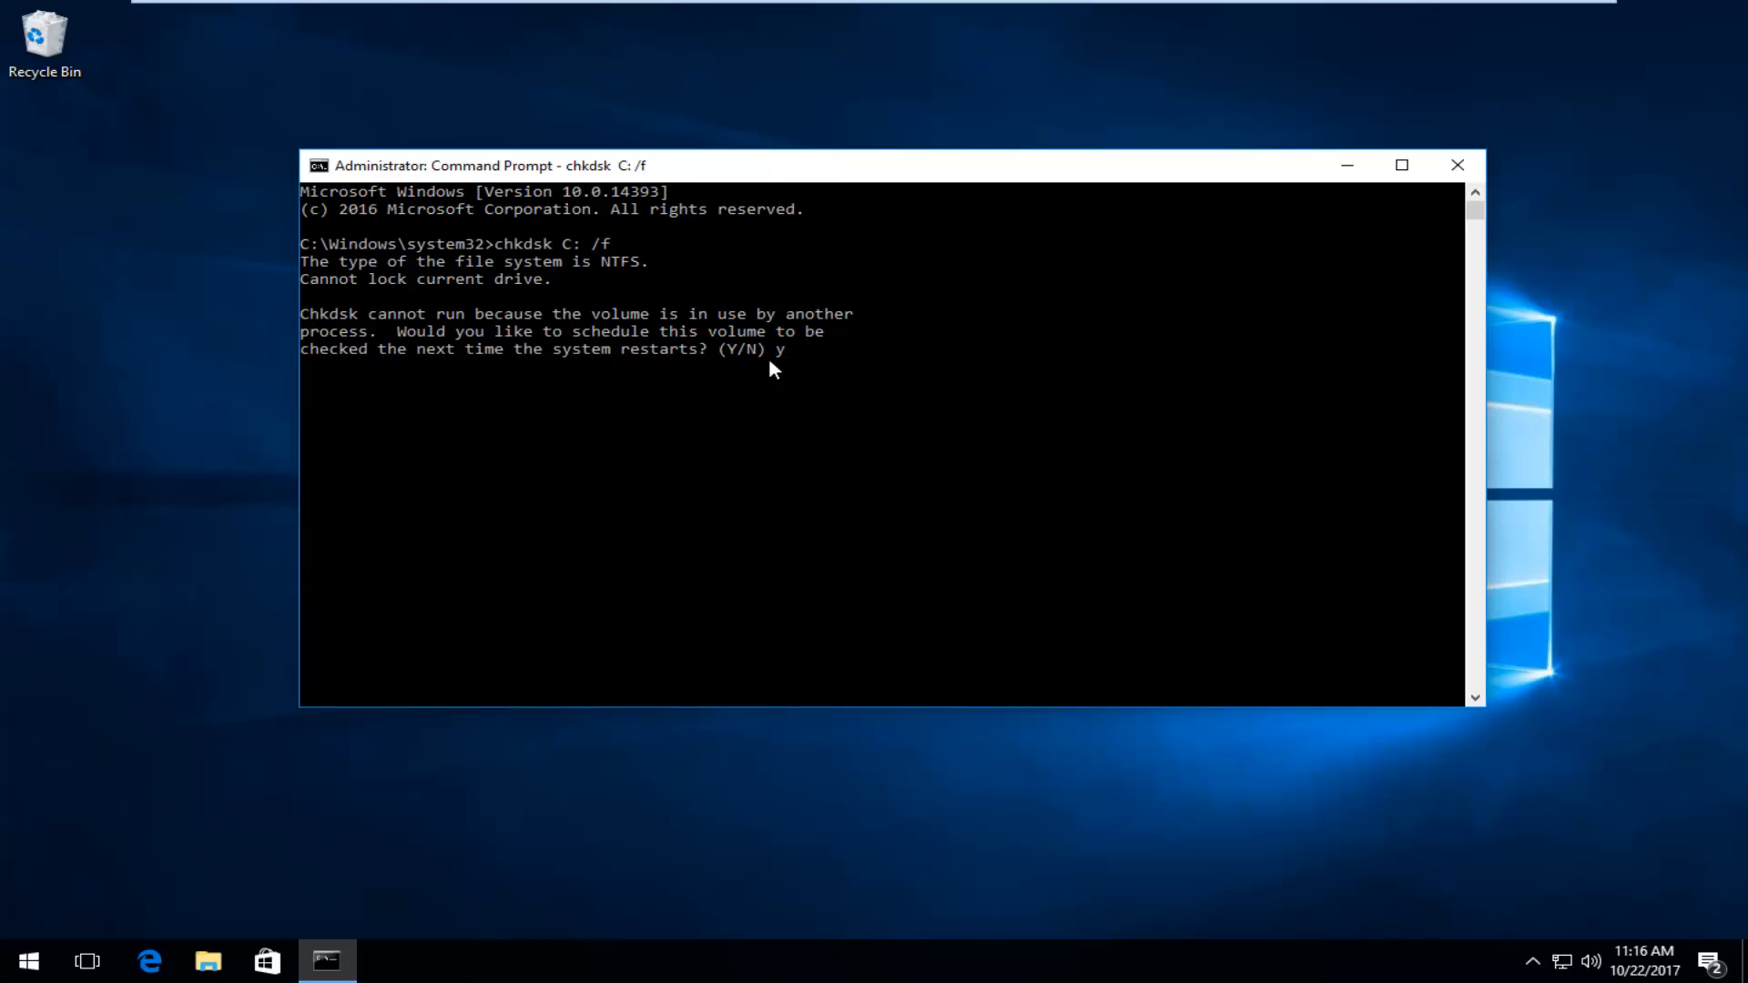
pyautogui.moveTo(797, 370)
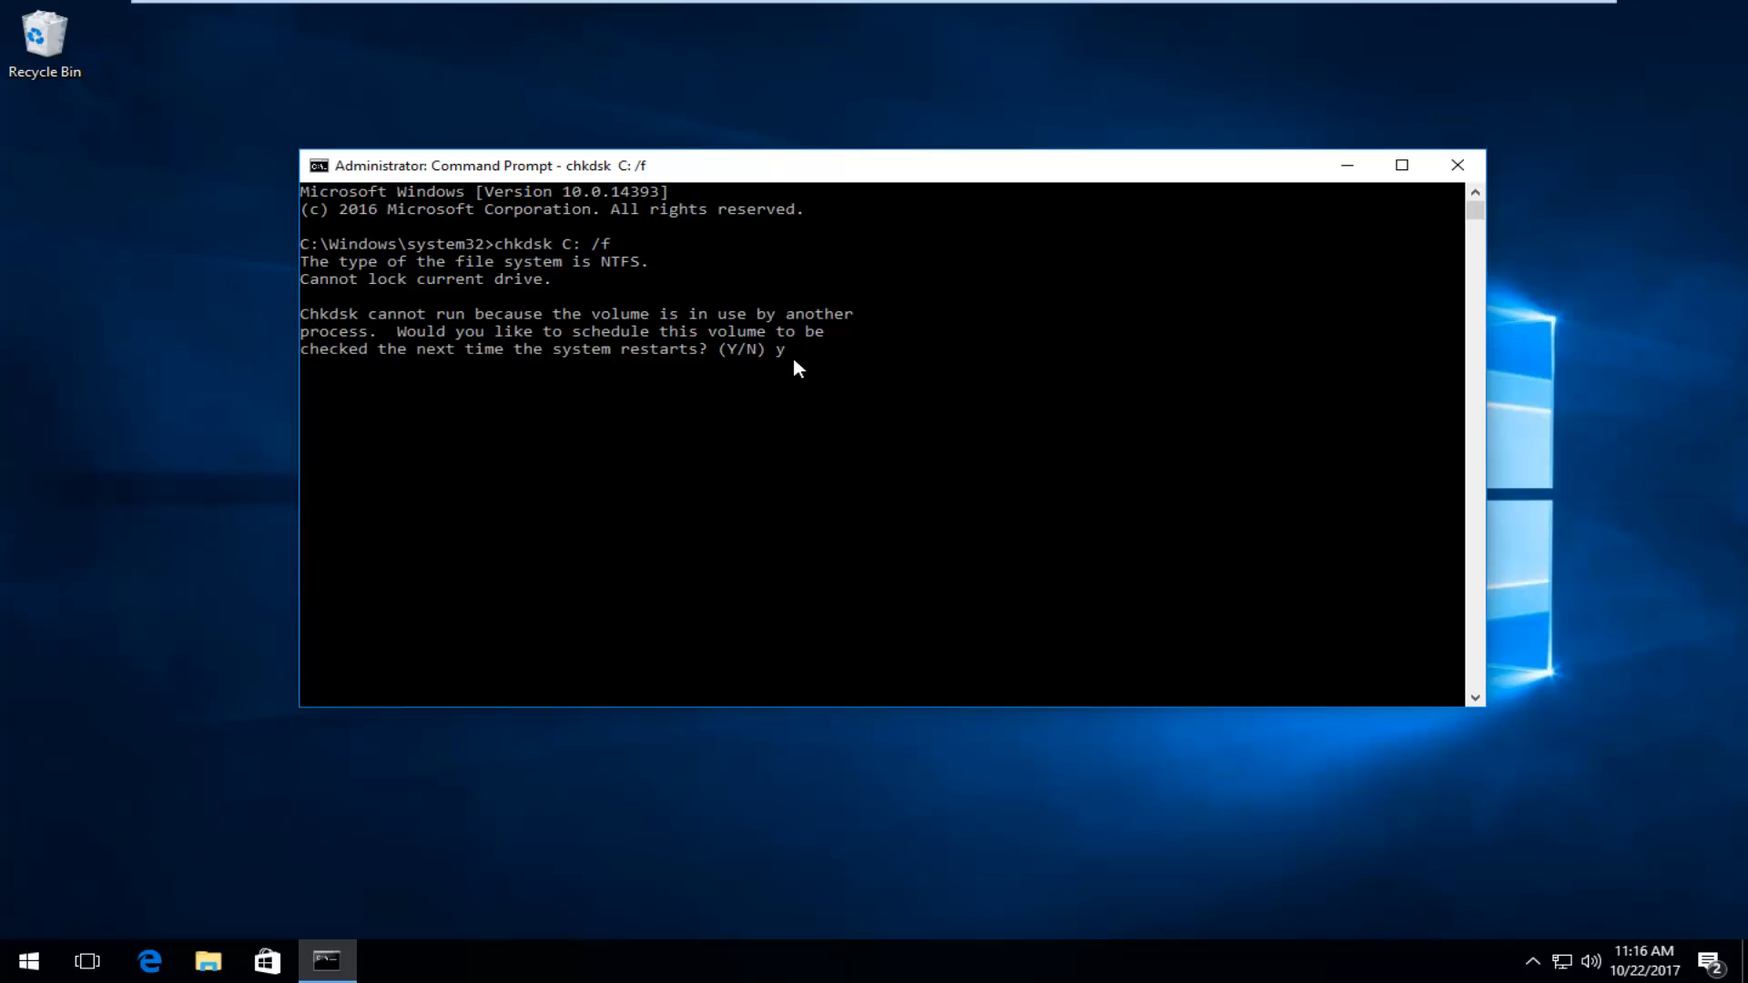